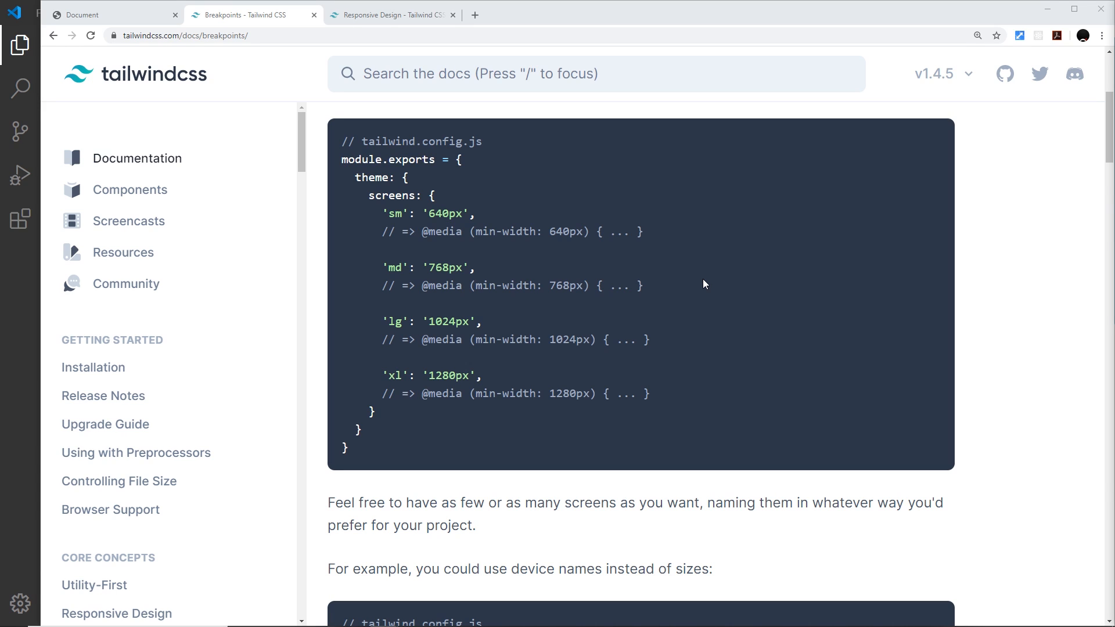
pyautogui.moveTo(792, 261)
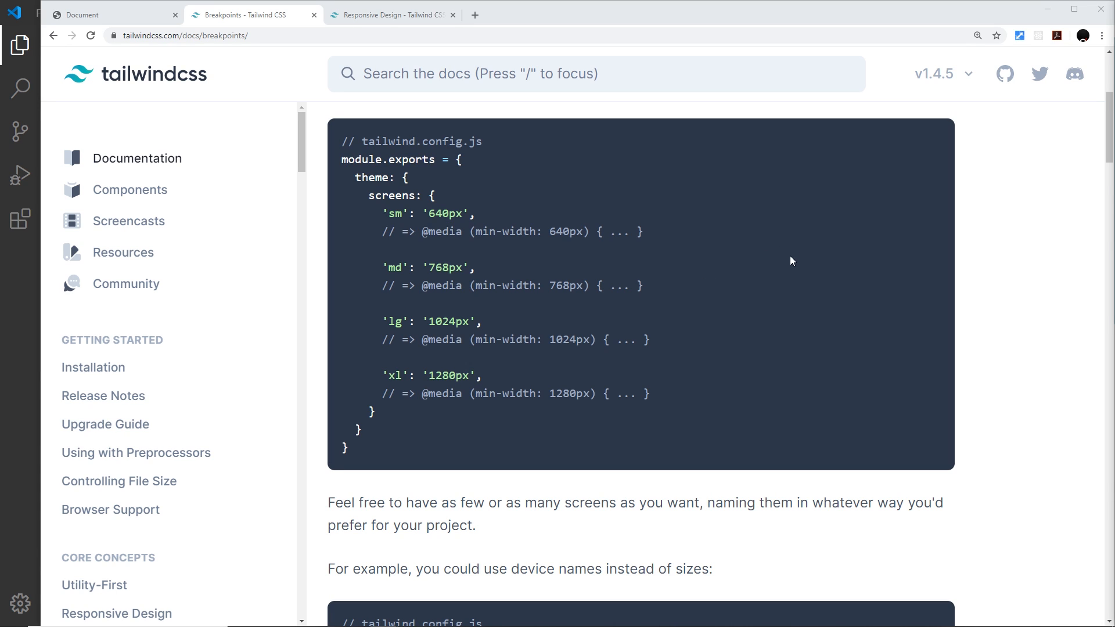
pyautogui.moveTo(794, 296)
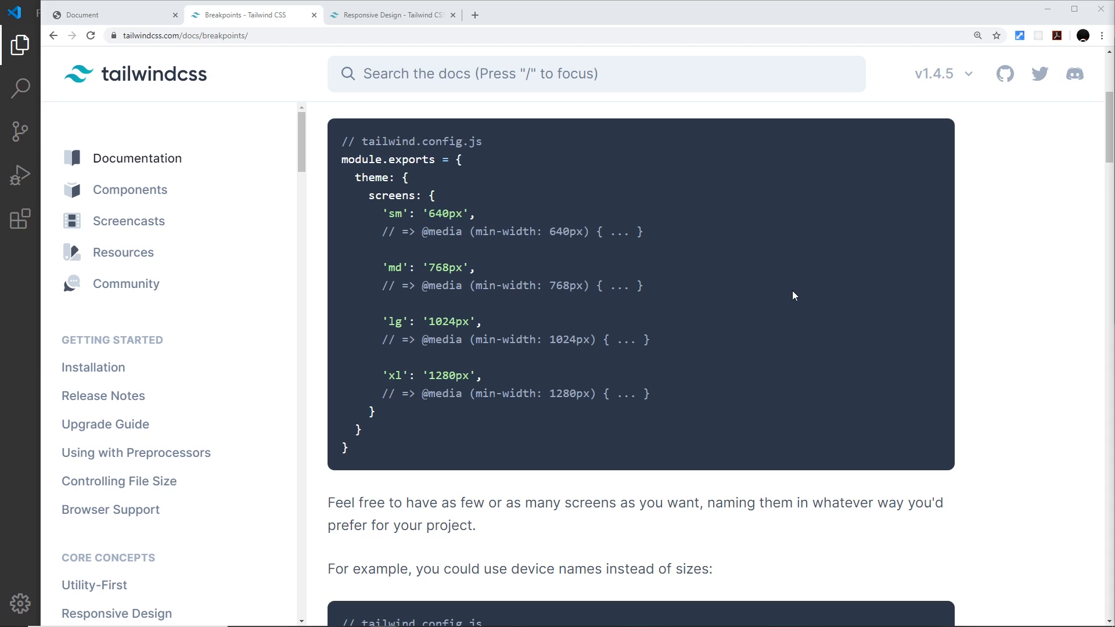
pyautogui.moveTo(680, 287)
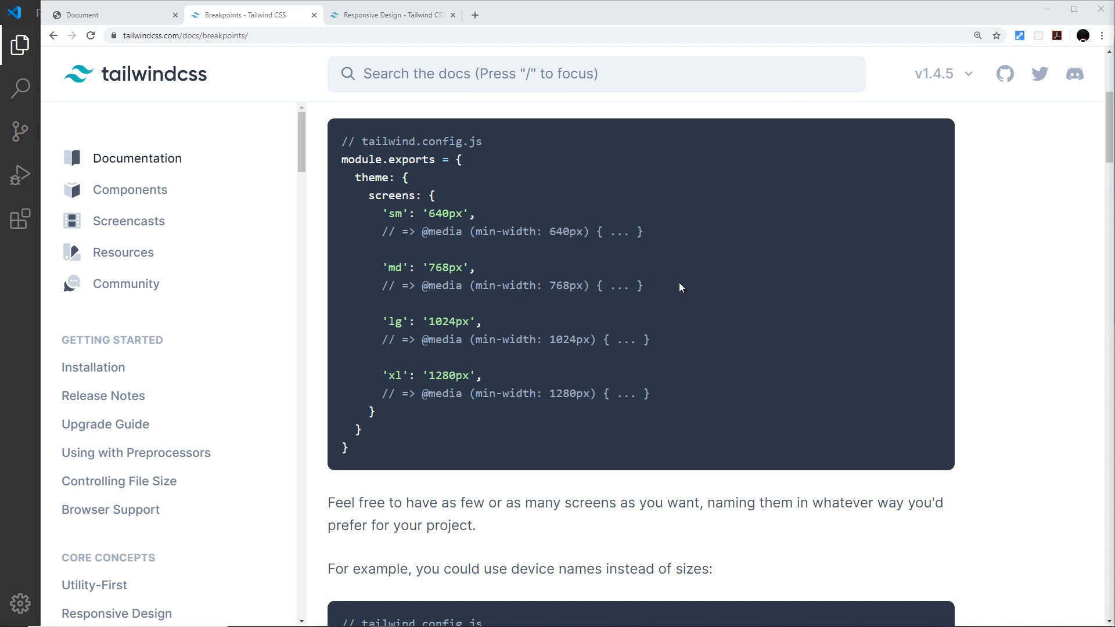
# - Highlight the sm, md and xl breakpoint names and the md min-width: 768px media query
pyautogui.doubleClick(395, 214)
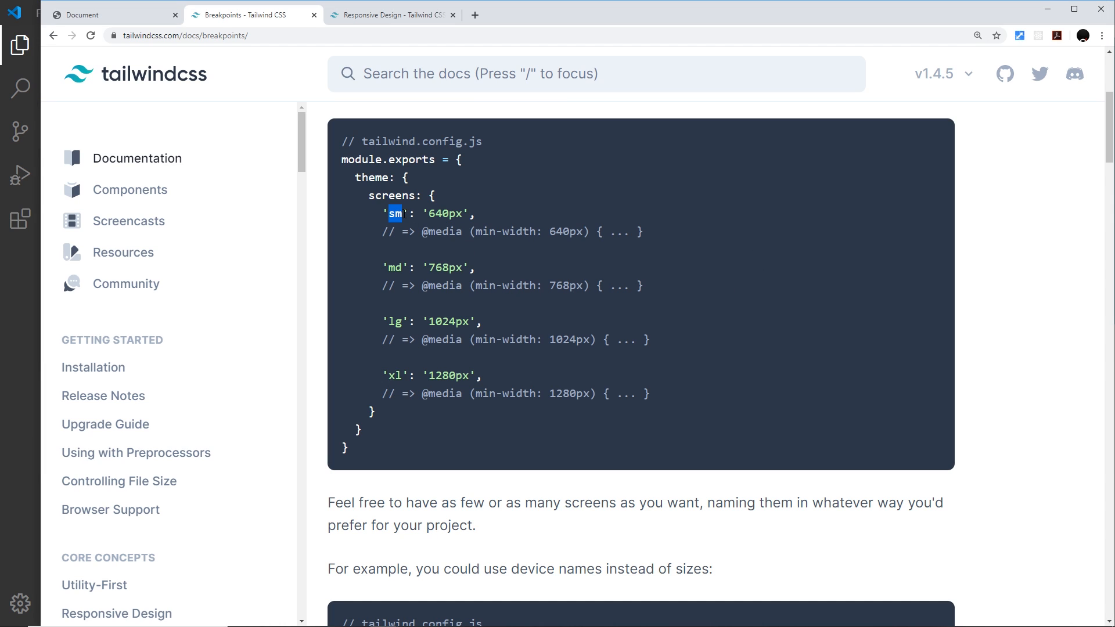
pyautogui.doubleClick(394, 267)
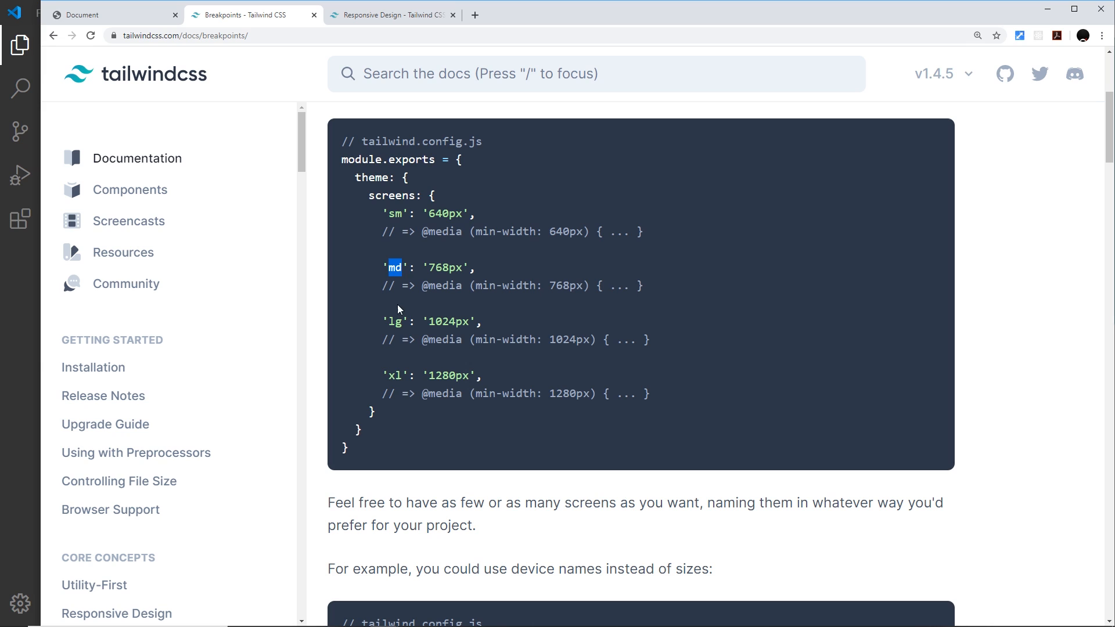
pyautogui.doubleClick(393, 376)
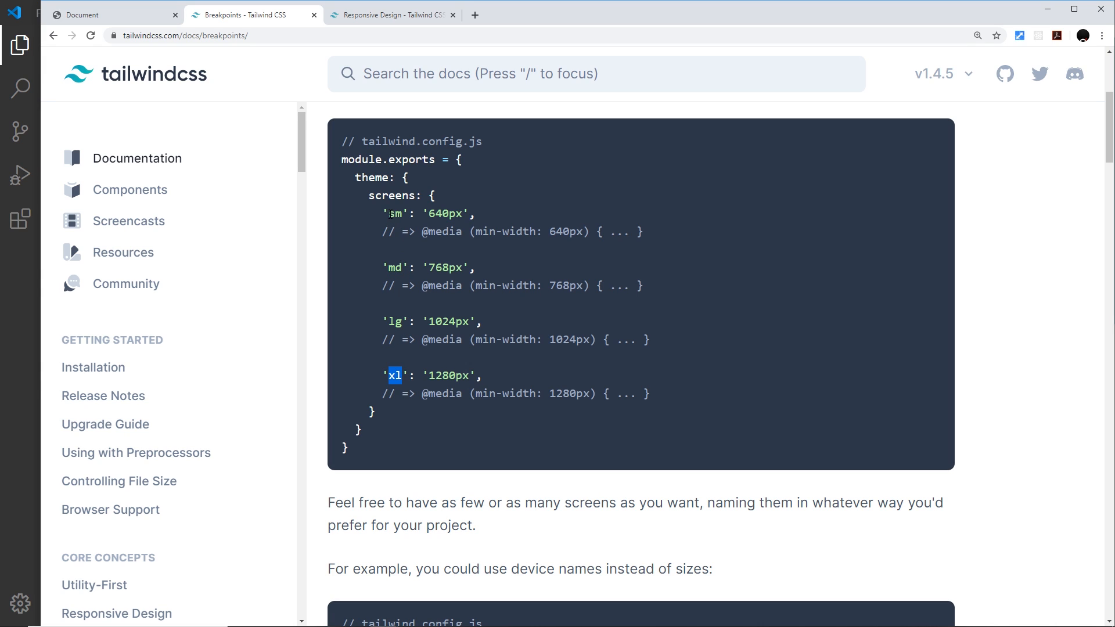
pyautogui.doubleClick(395, 214)
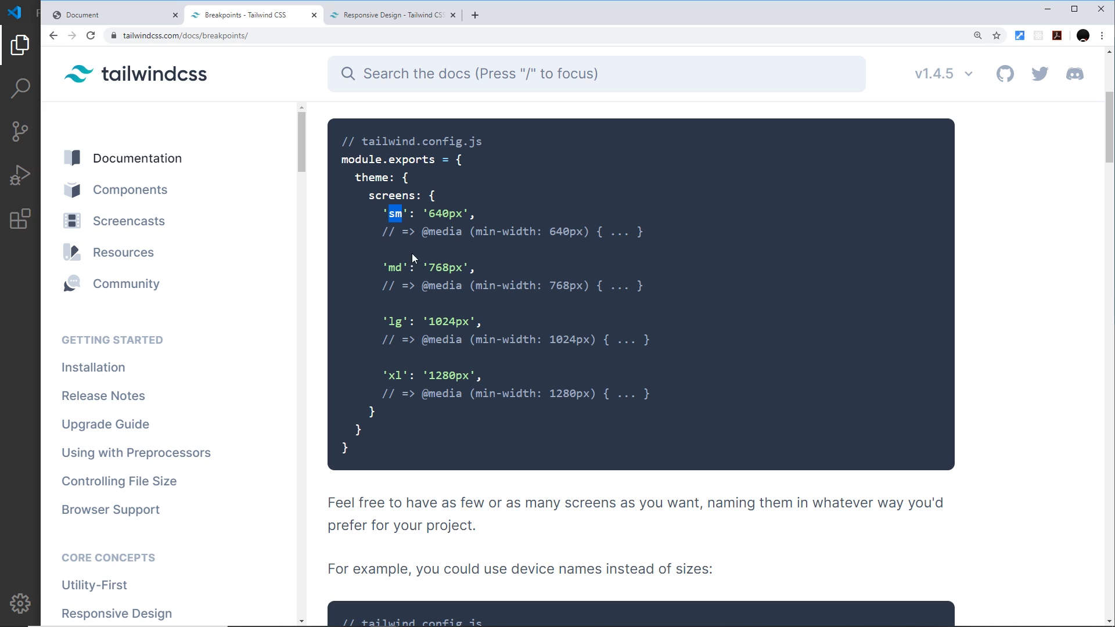
pyautogui.moveTo(556, 337)
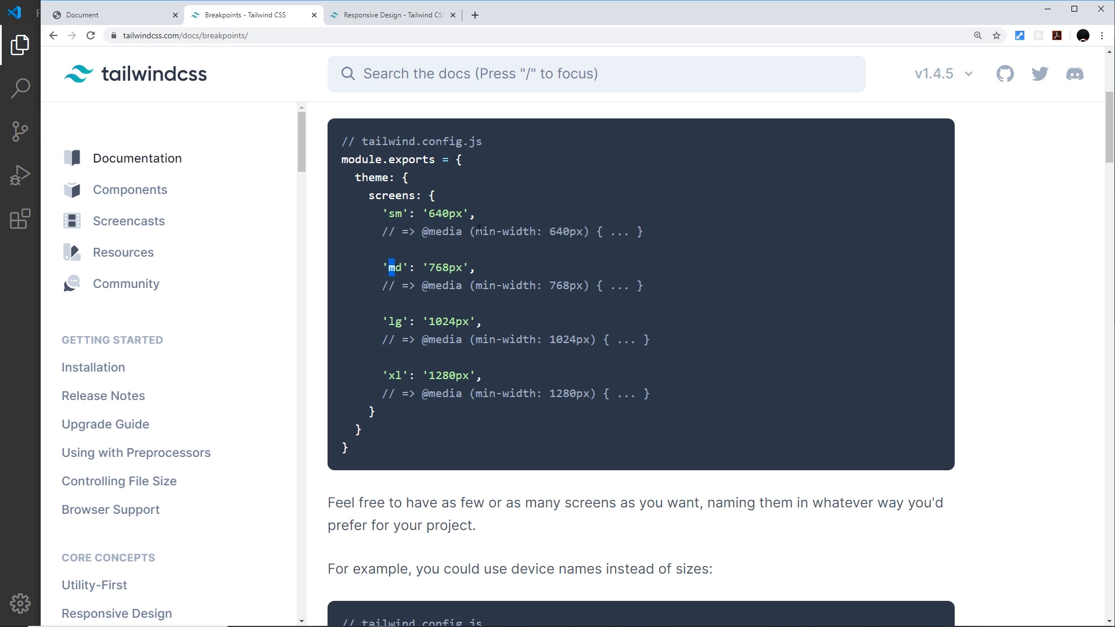
pyautogui.moveTo(475, 286); pyautogui.dragTo(572, 286)
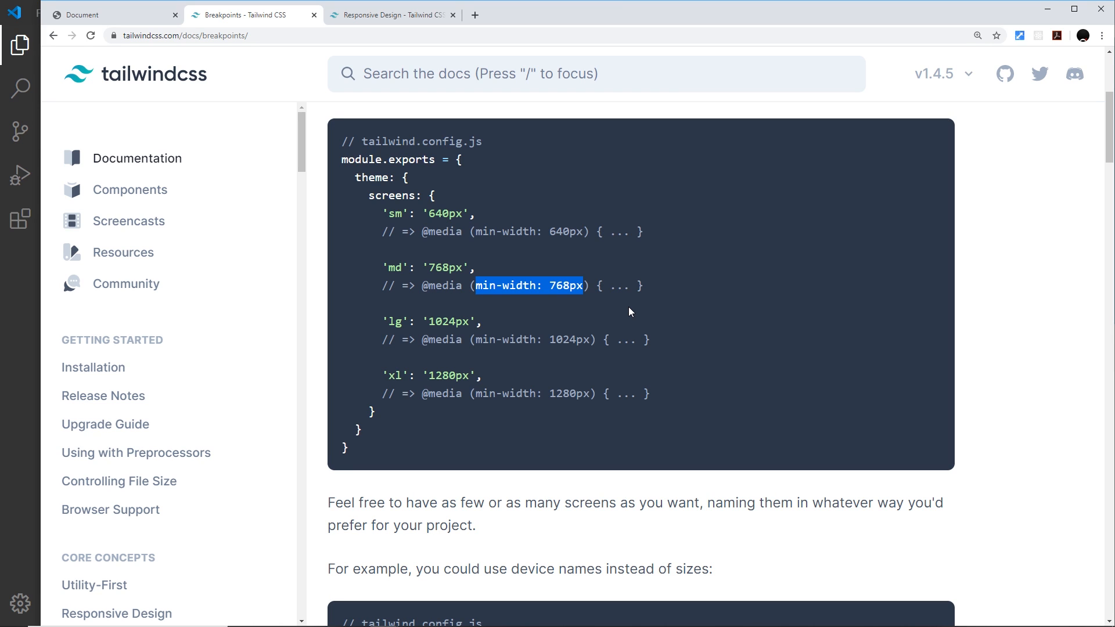
pyautogui.moveTo(431, 361)
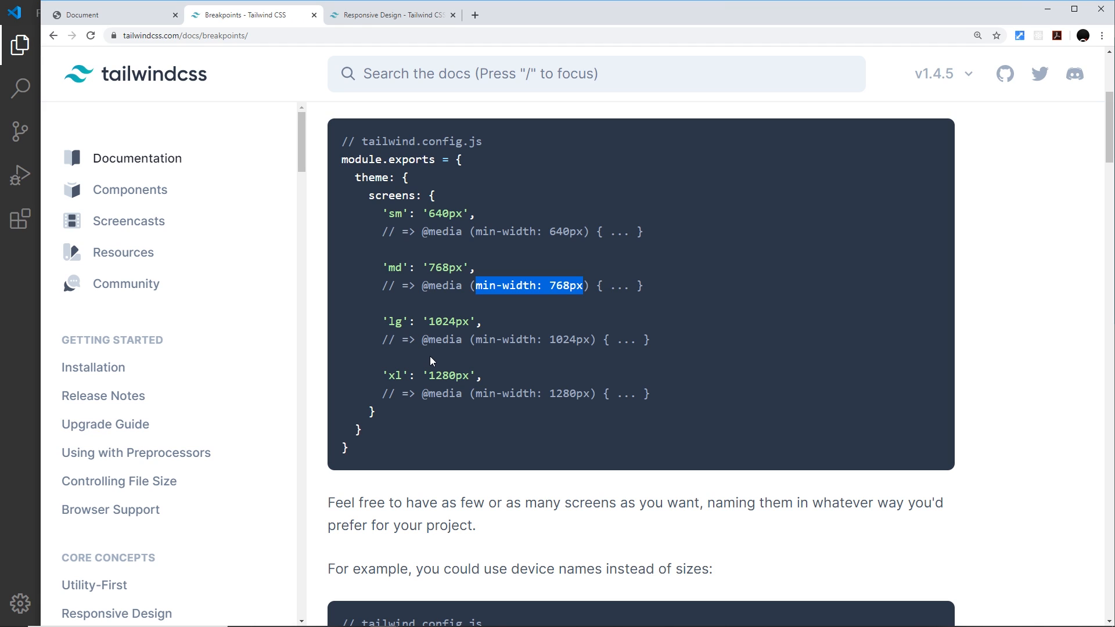
pyautogui.moveTo(403, 335)
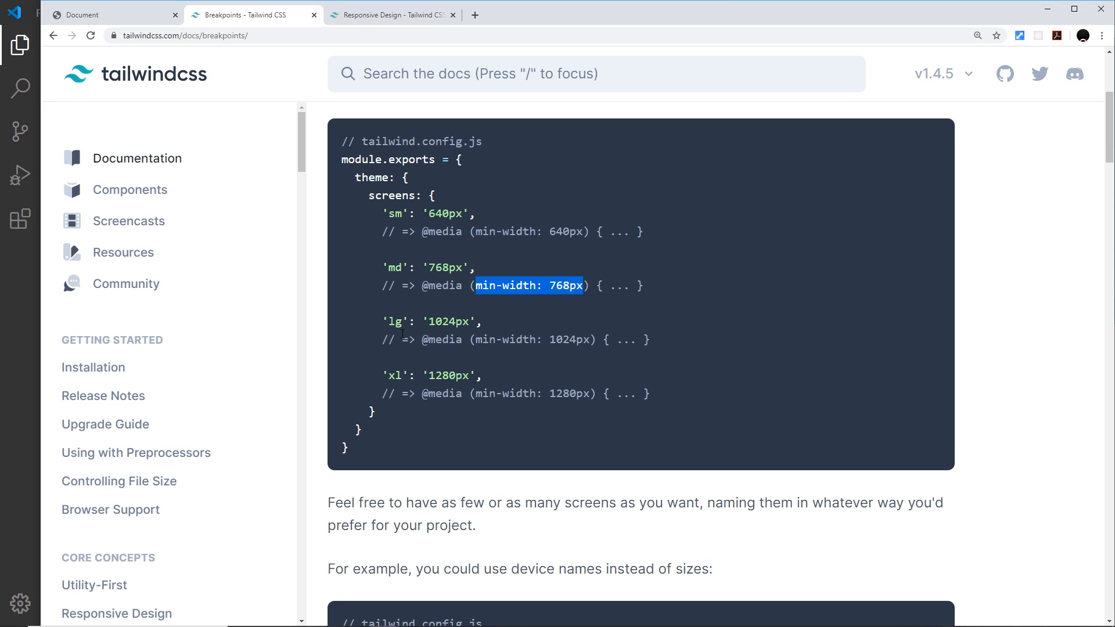
# - Bring up the Responsive Design page and highlight bg-red-500 in its example, briefly revisiting Breakpoints
pyautogui.click(398, 16)
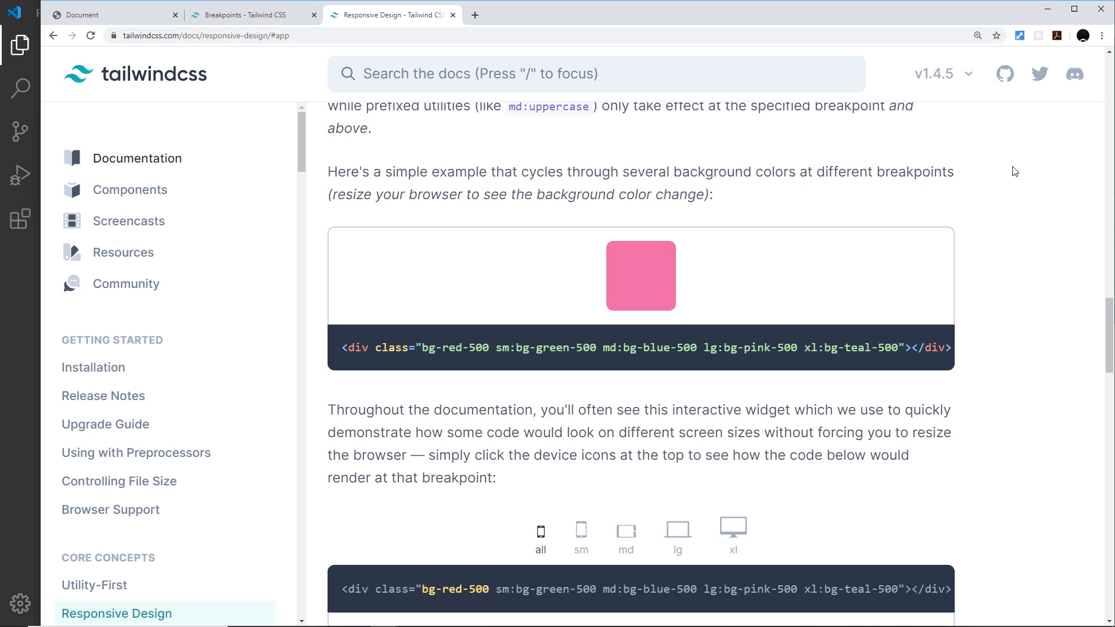
pyautogui.doubleClick(395, 348)
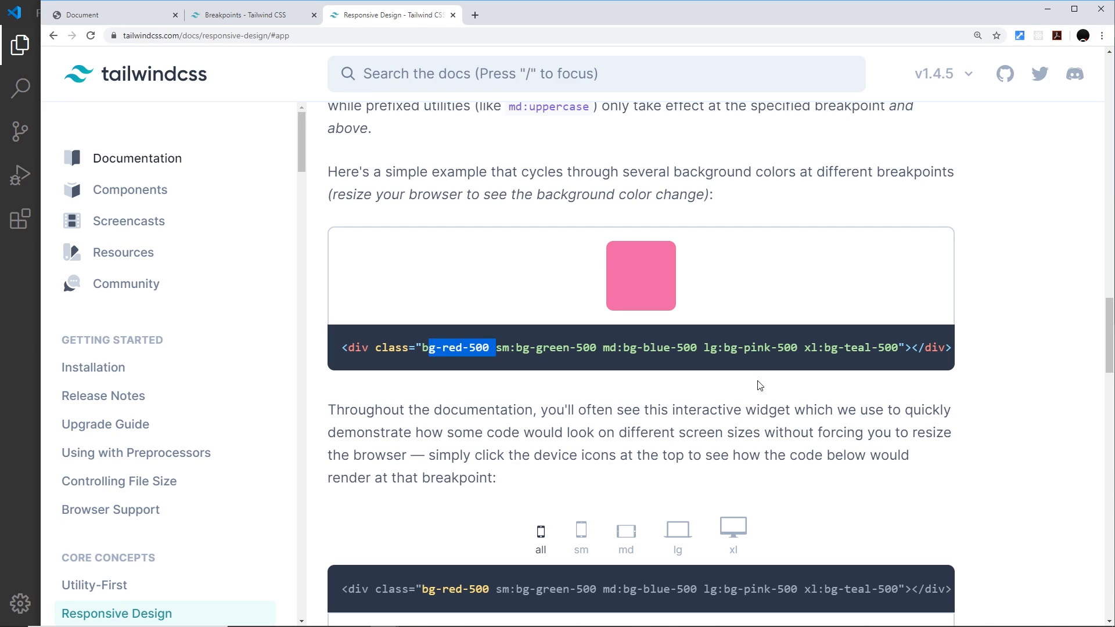
pyautogui.moveTo(691, 376)
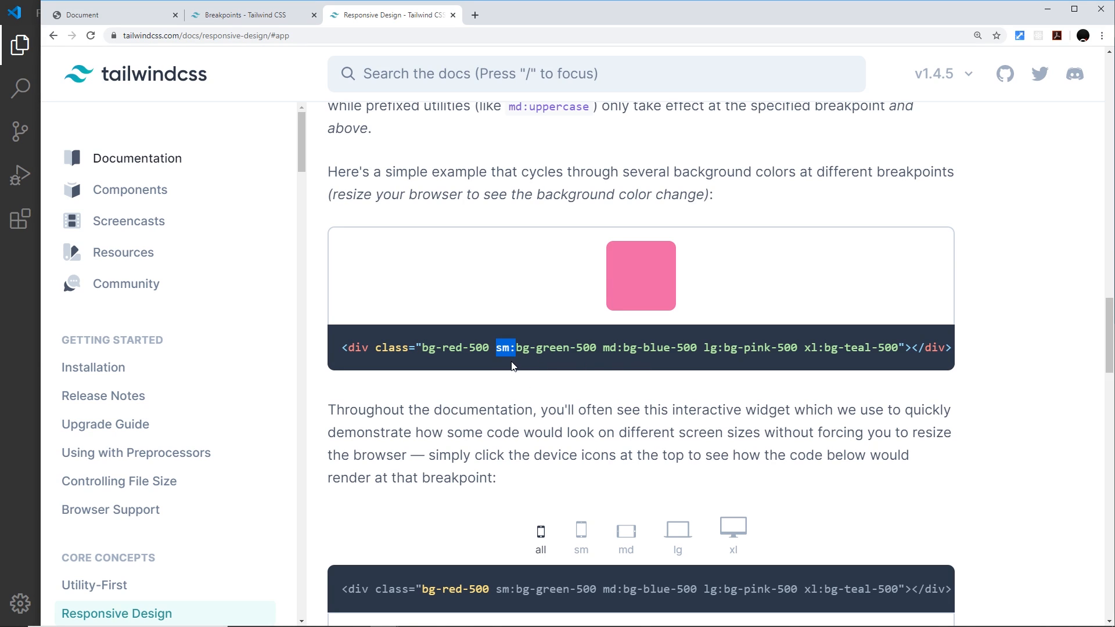
pyautogui.click(251, 15)
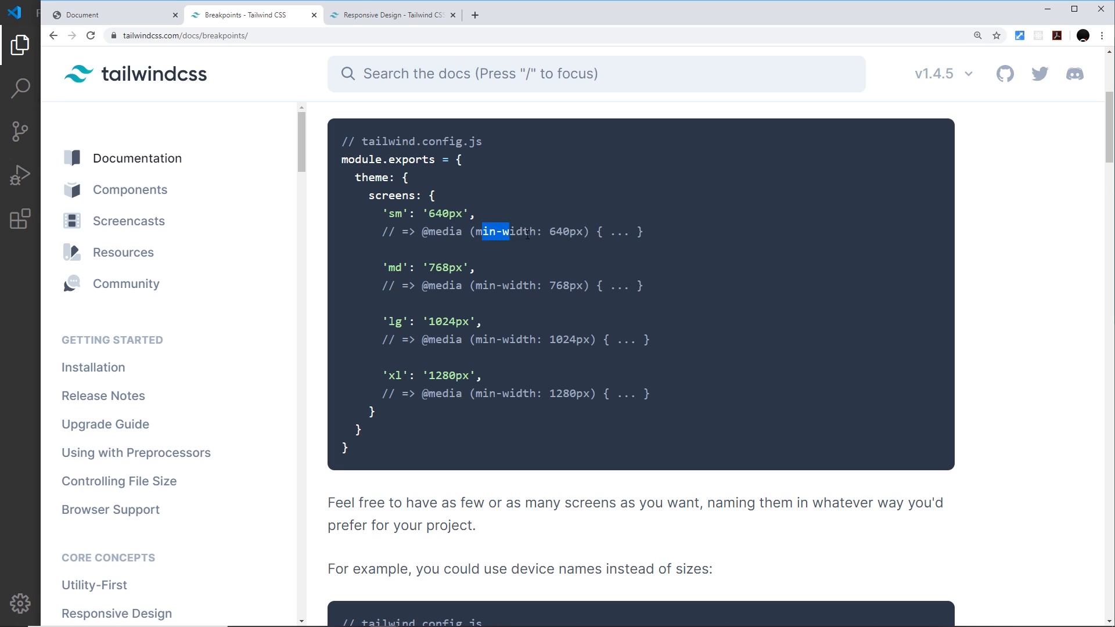
pyautogui.click(390, 17)
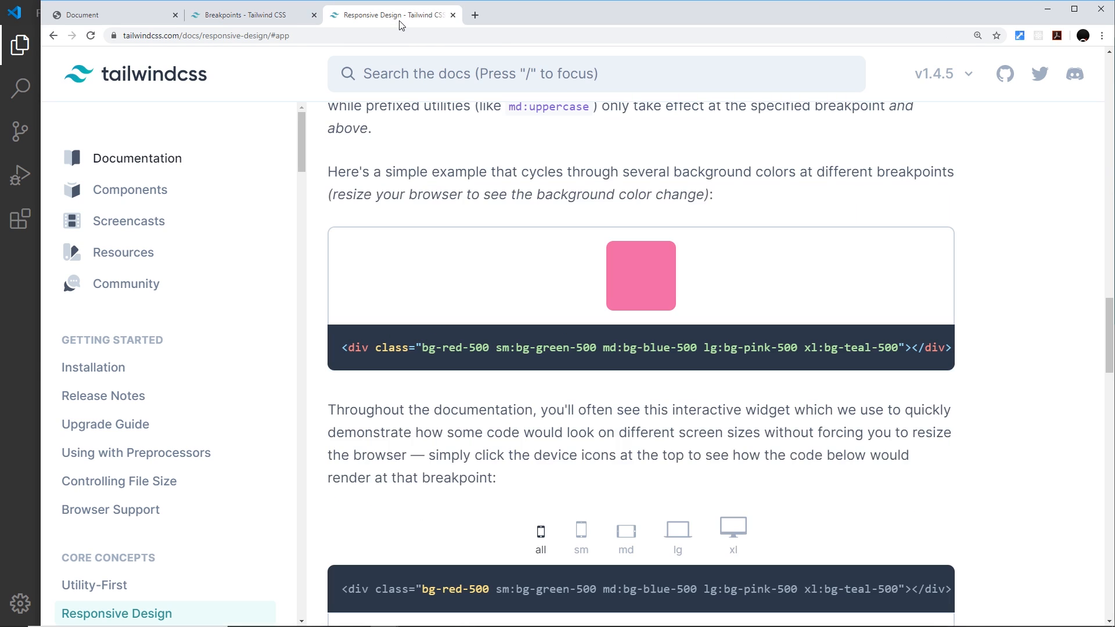
# - Highlight the sm prefix colon, md:bg-blue-500 and the xl teal class in the example, then clear the selection
pyautogui.doubleClick(501, 348)
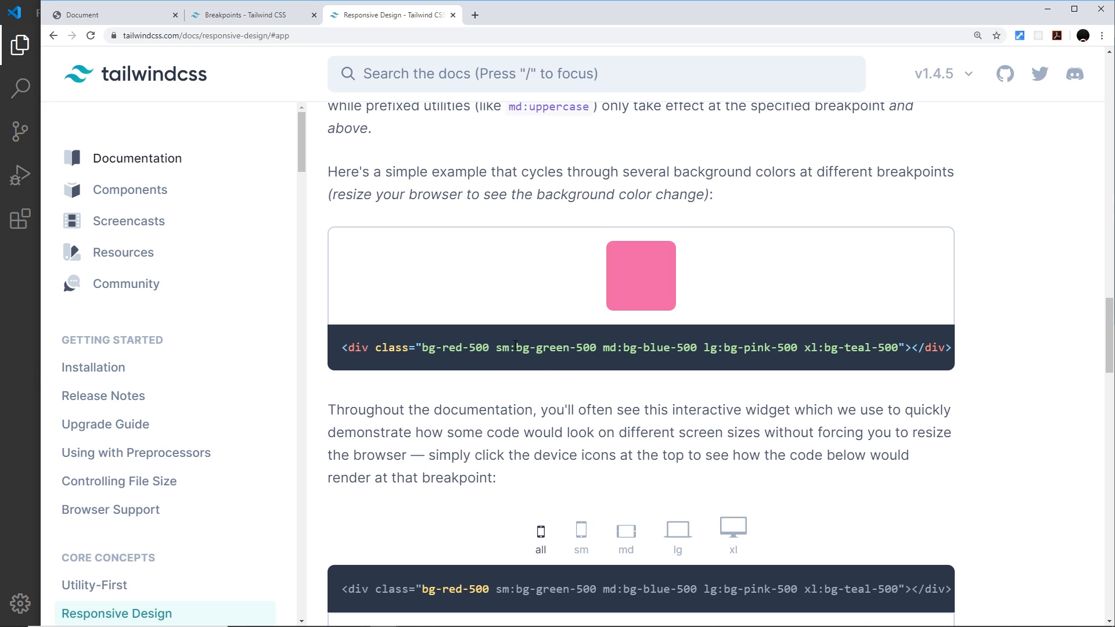
pyautogui.doubleClick(500, 349)
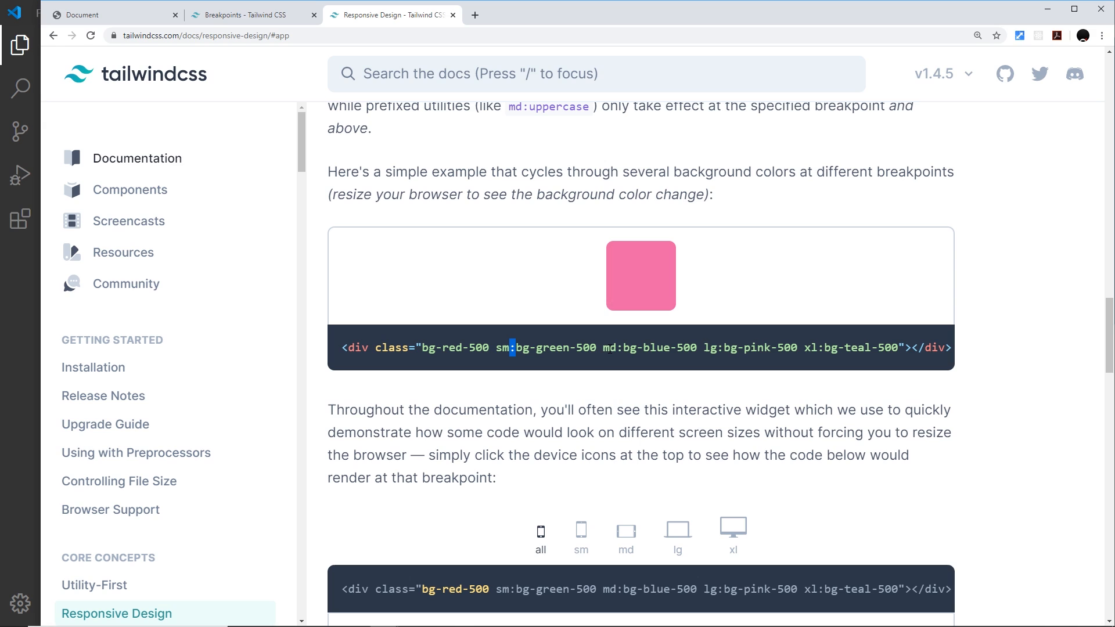
pyautogui.doubleClick(546, 348)
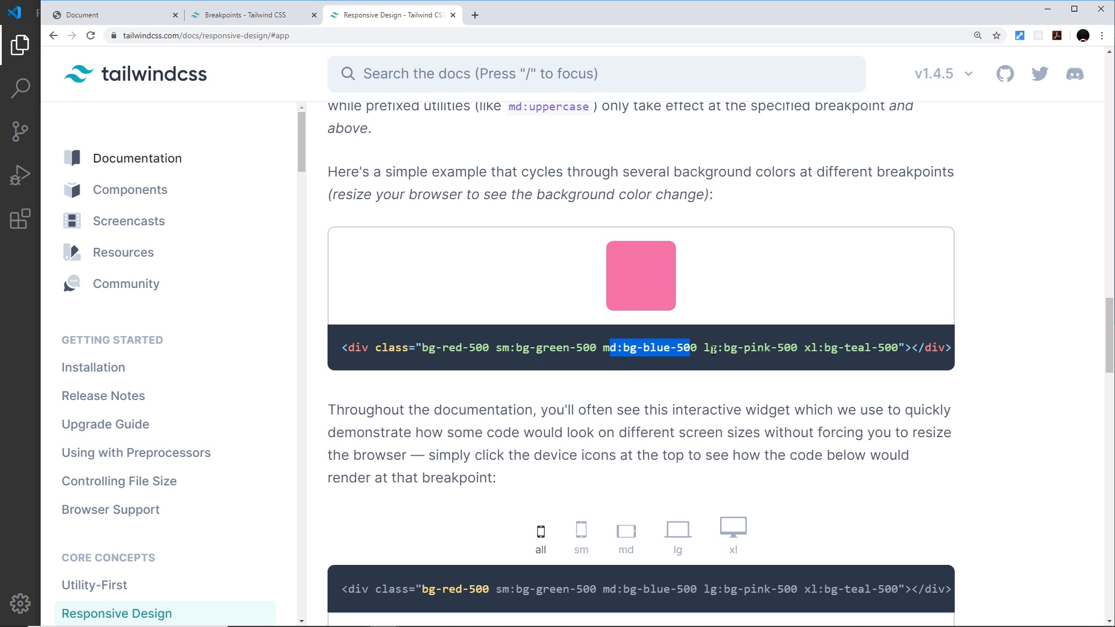
pyautogui.doubleClick(747, 347)
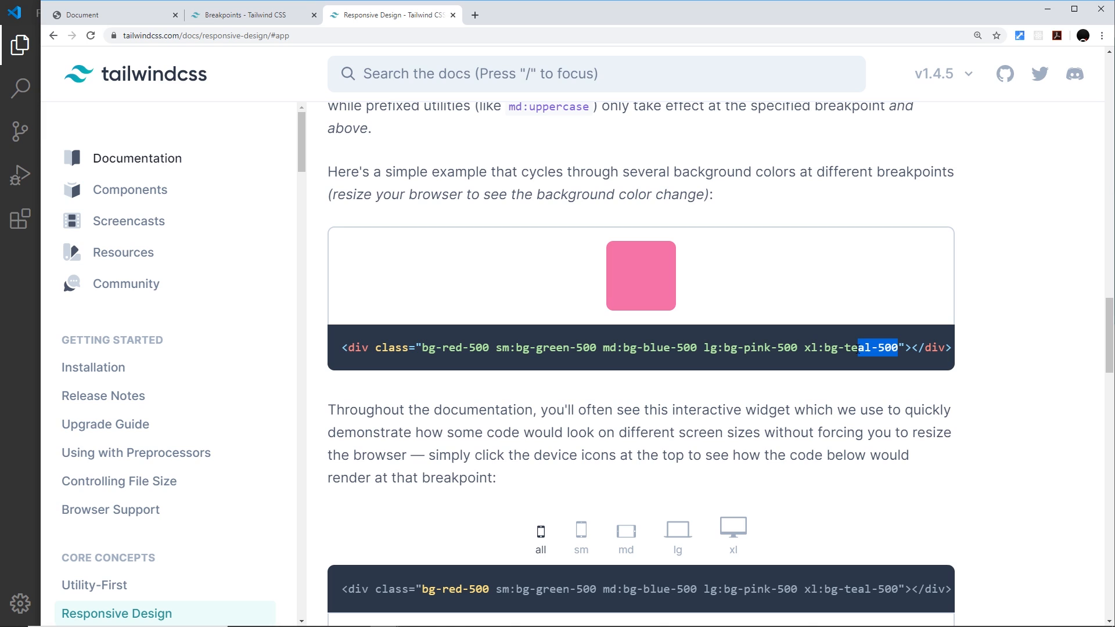
pyautogui.click(865, 386)
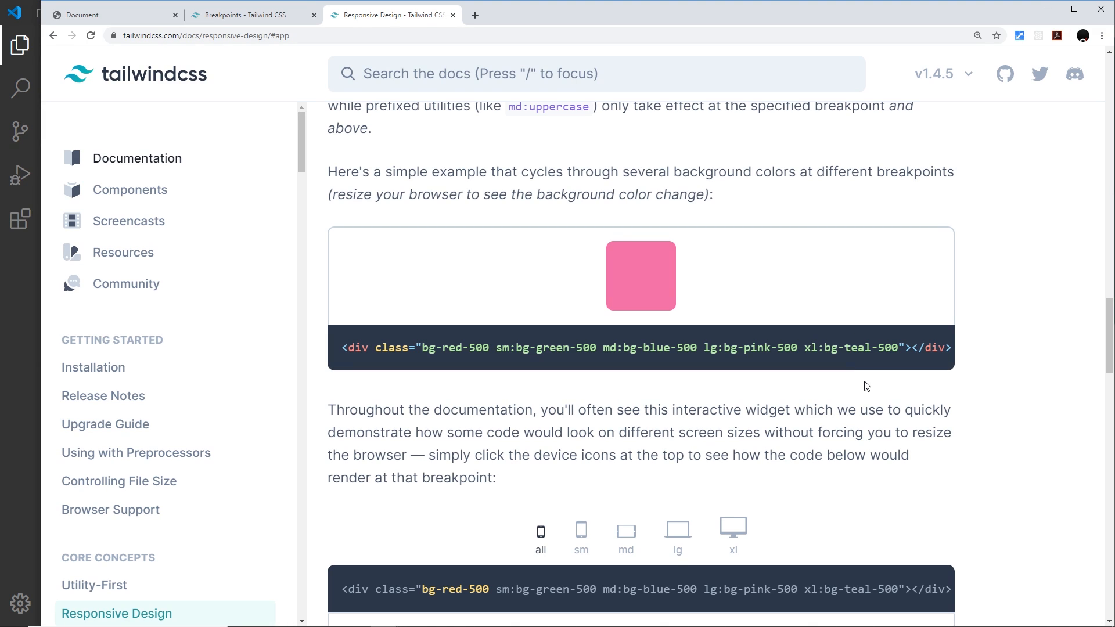
pyautogui.moveTo(432, 93)
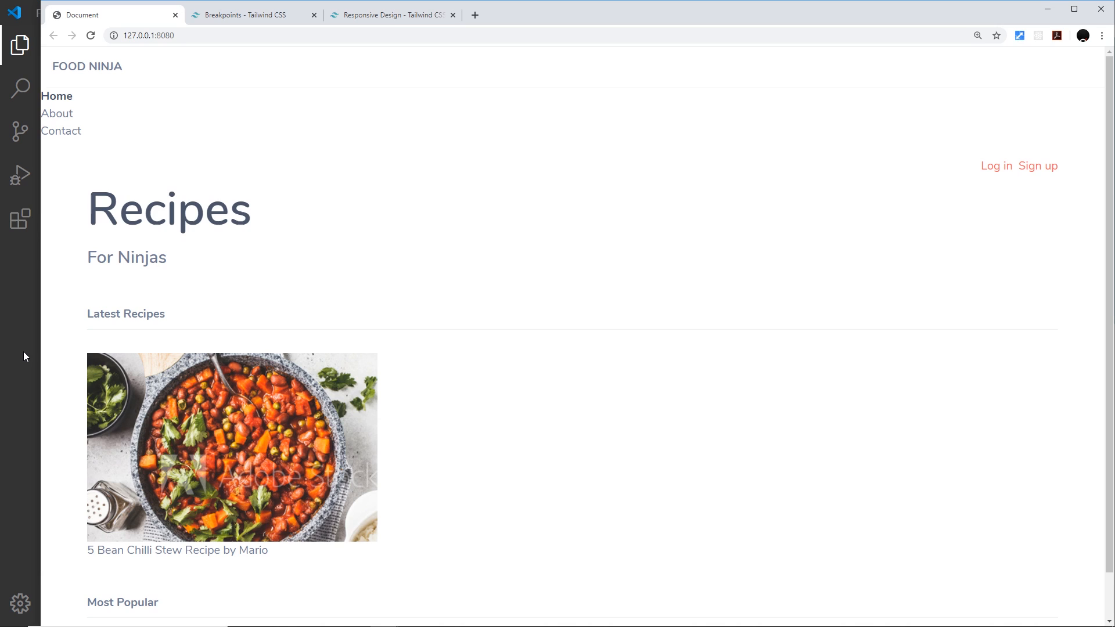
pyautogui.moveTo(43, 87)
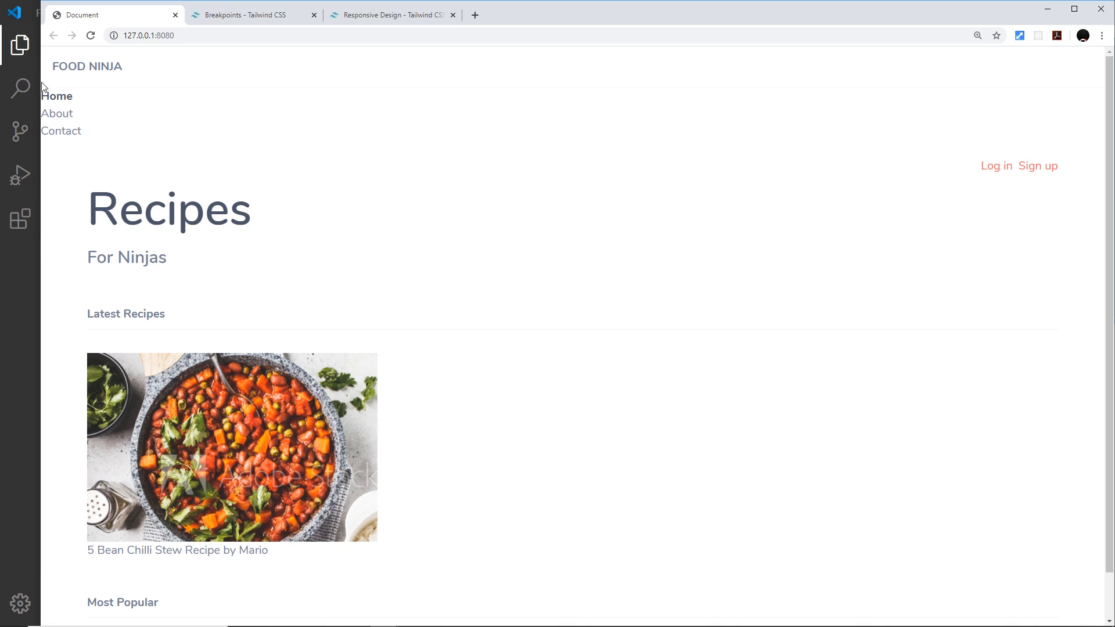
pyautogui.moveTo(109, 89)
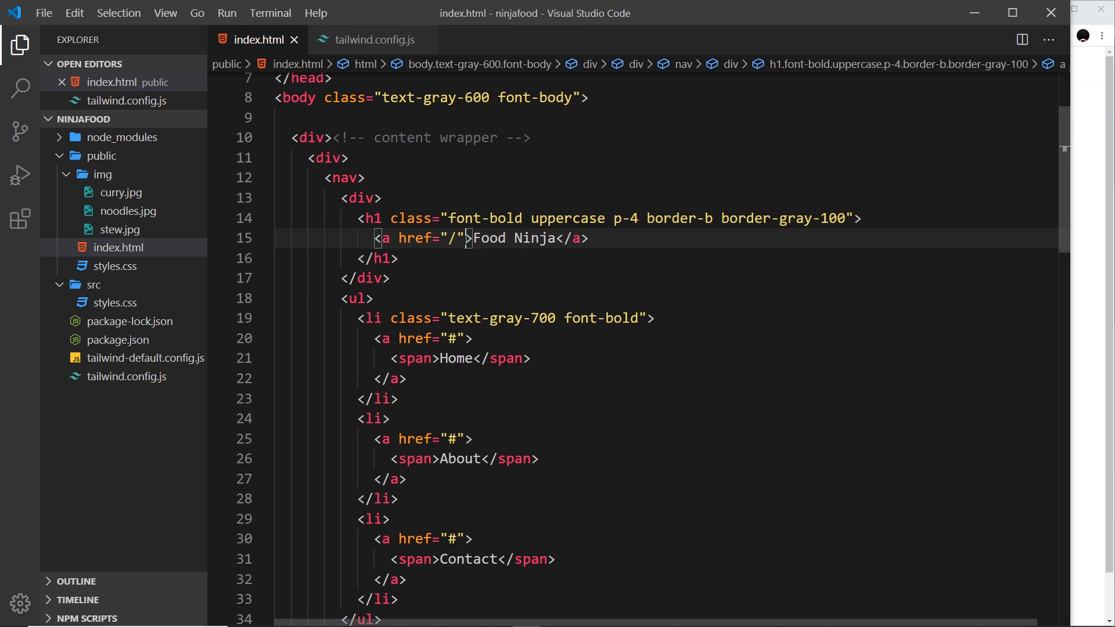
# - Add class="text-green-500" to the Food Ninja anchor, picking the 500 shade from IntelliSense
pyautogui.write('class=""')
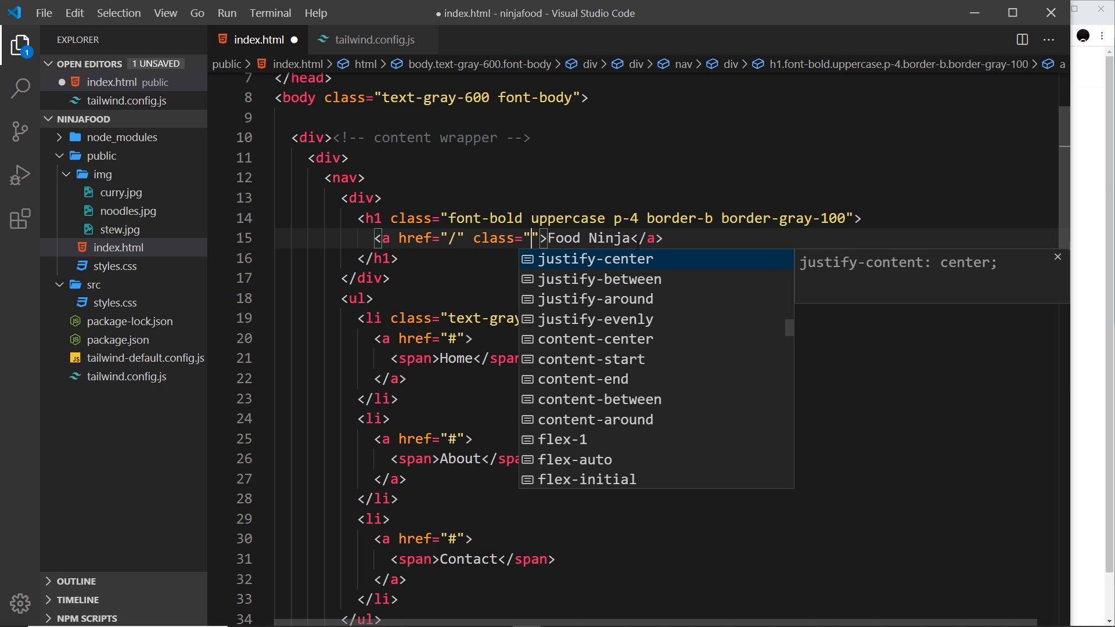
pyautogui.write('tex')
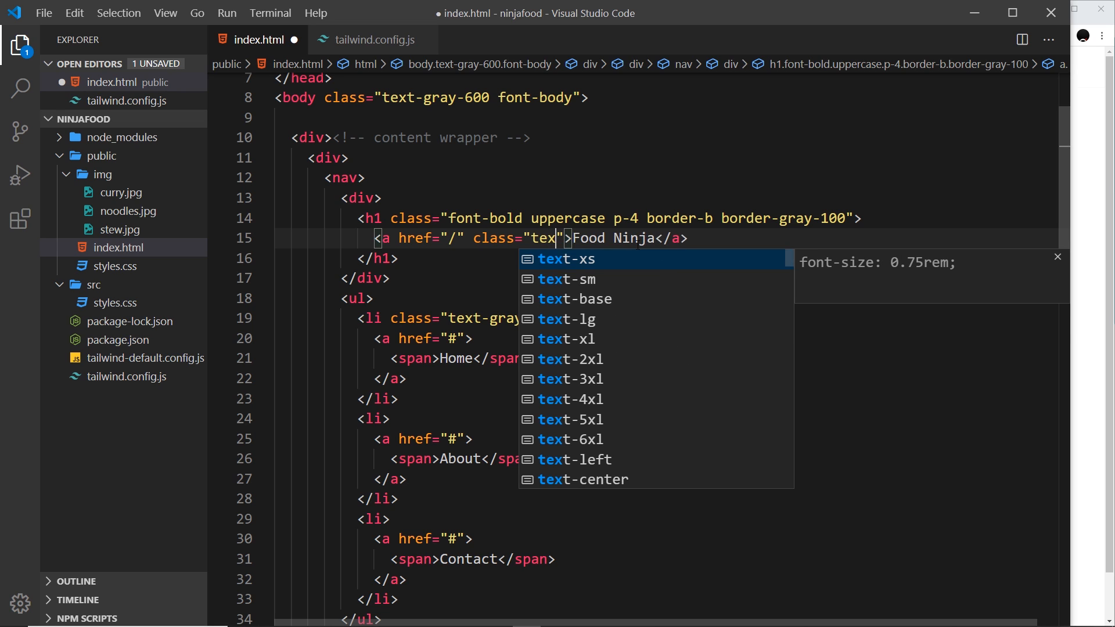
pyautogui.write('-green-')
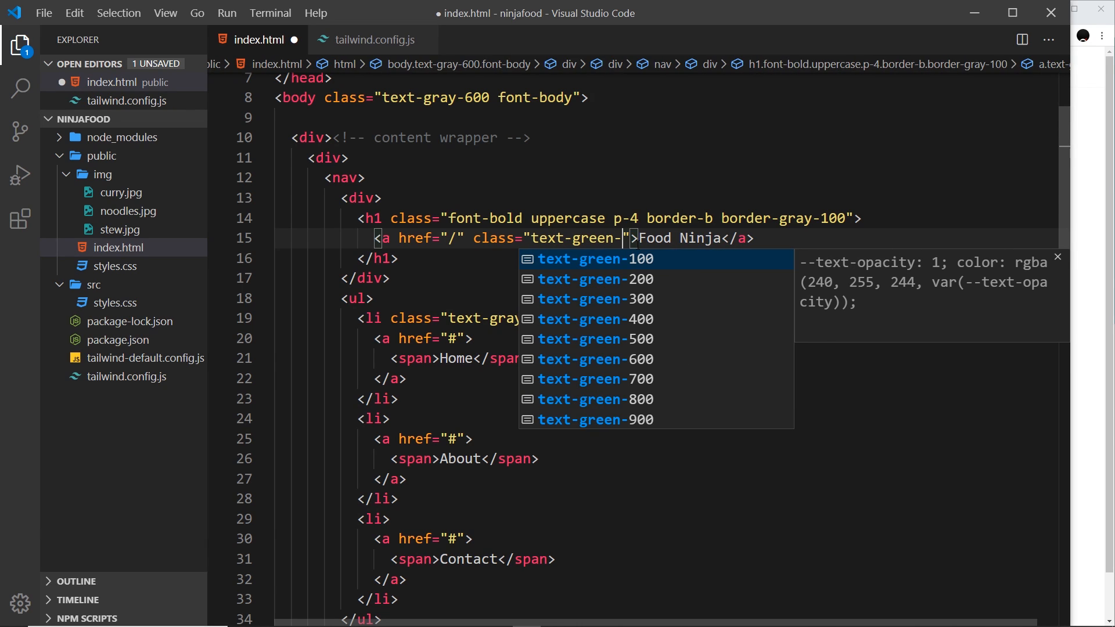
pyautogui.click(596, 339)
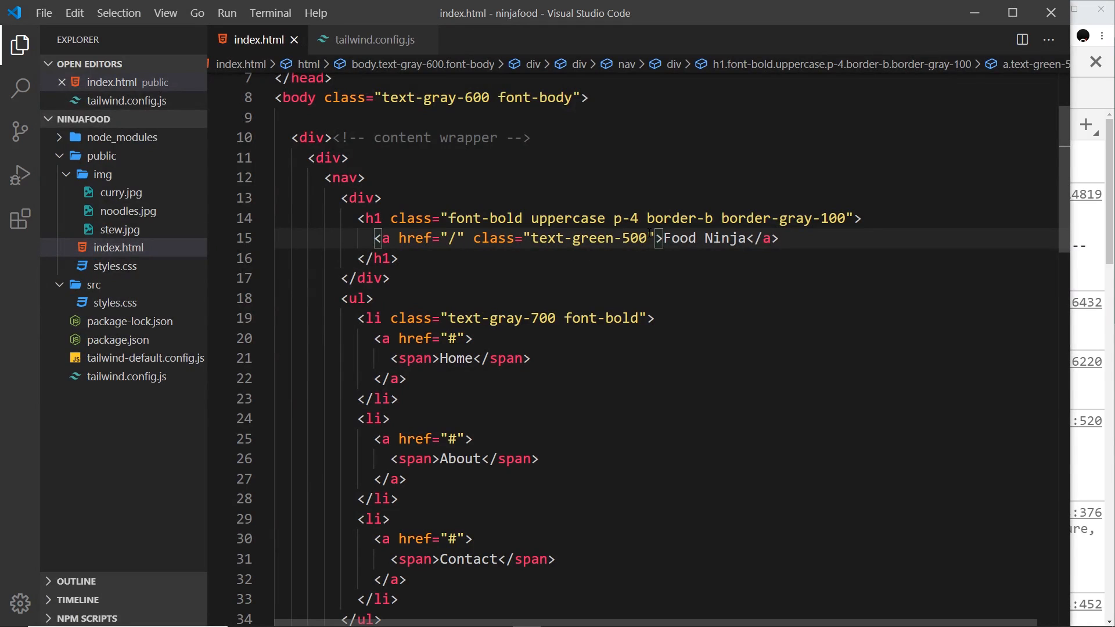
# - Add sm:text-red-500 to the Food Ninja link and narrow the Chrome preview to test the breakpoint
pyautogui.write('sm')
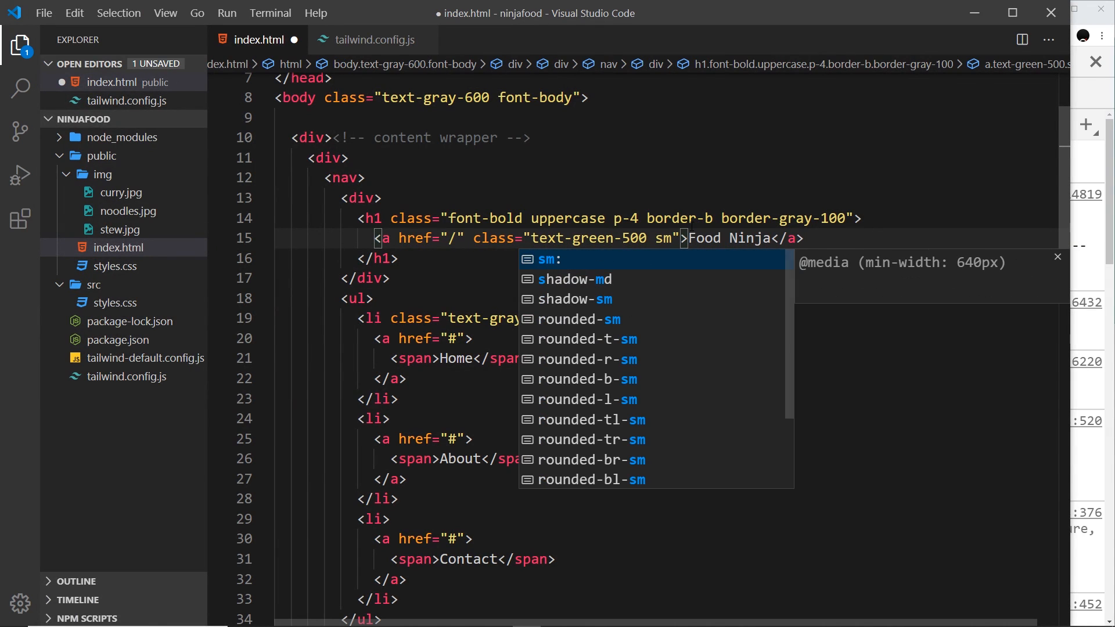
pyautogui.write(':')
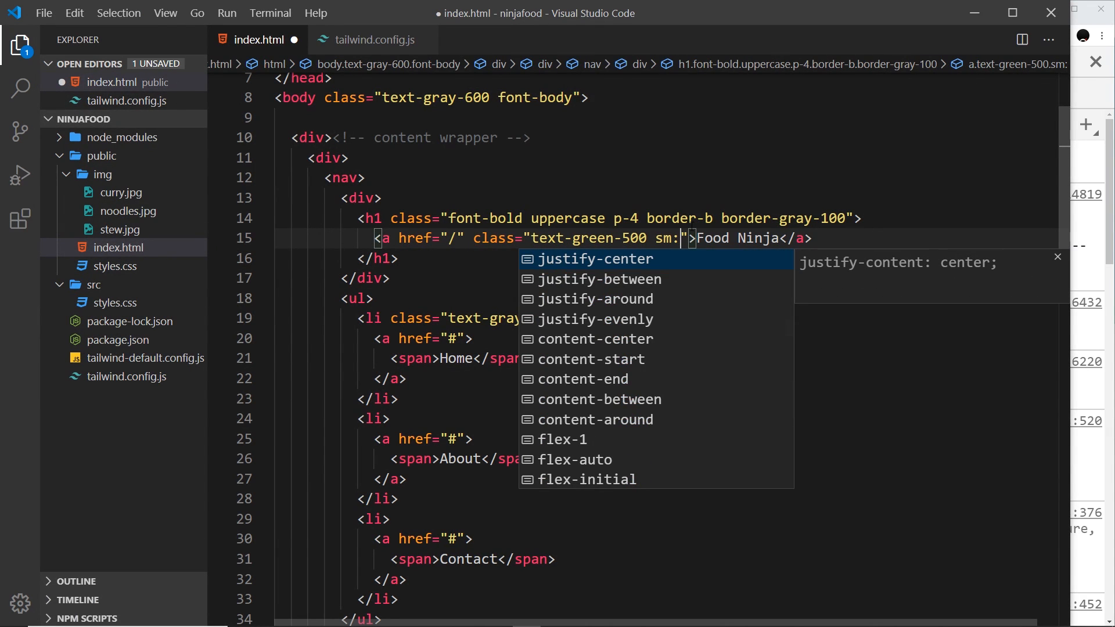
pyautogui.write('text-red-500')
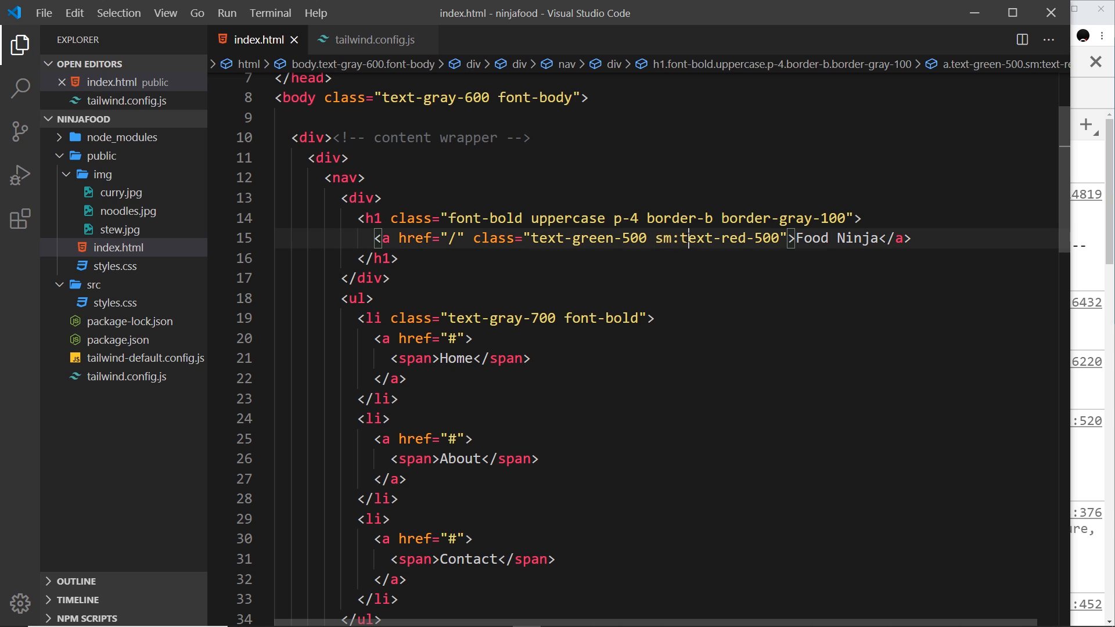
pyautogui.doubleClick(730, 237)
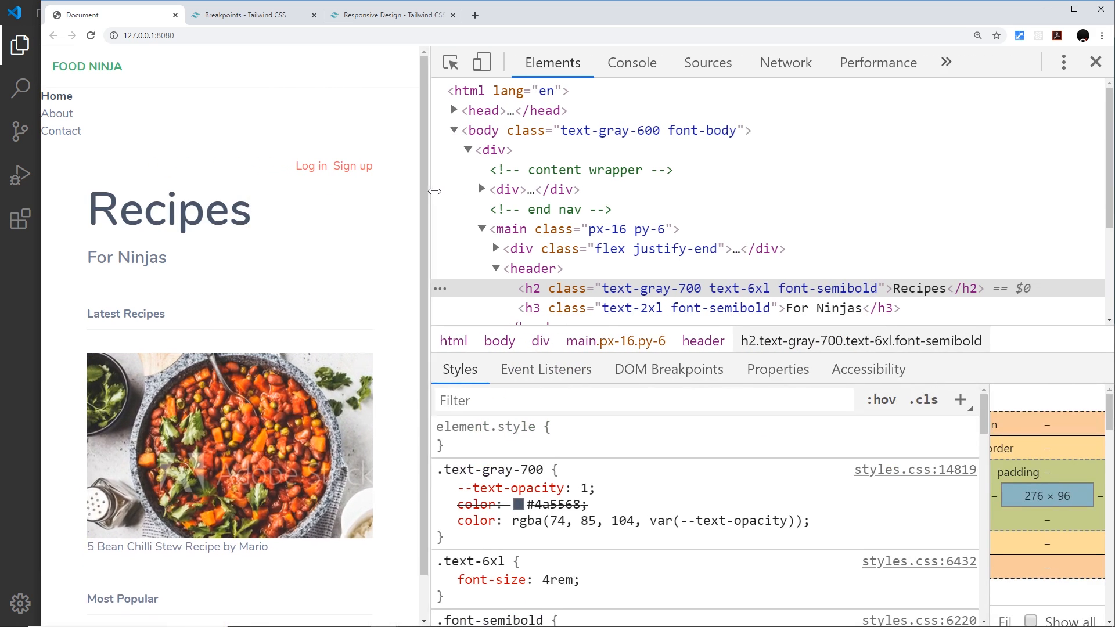
pyautogui.moveTo(433, 190); pyautogui.dragTo(530, 191)
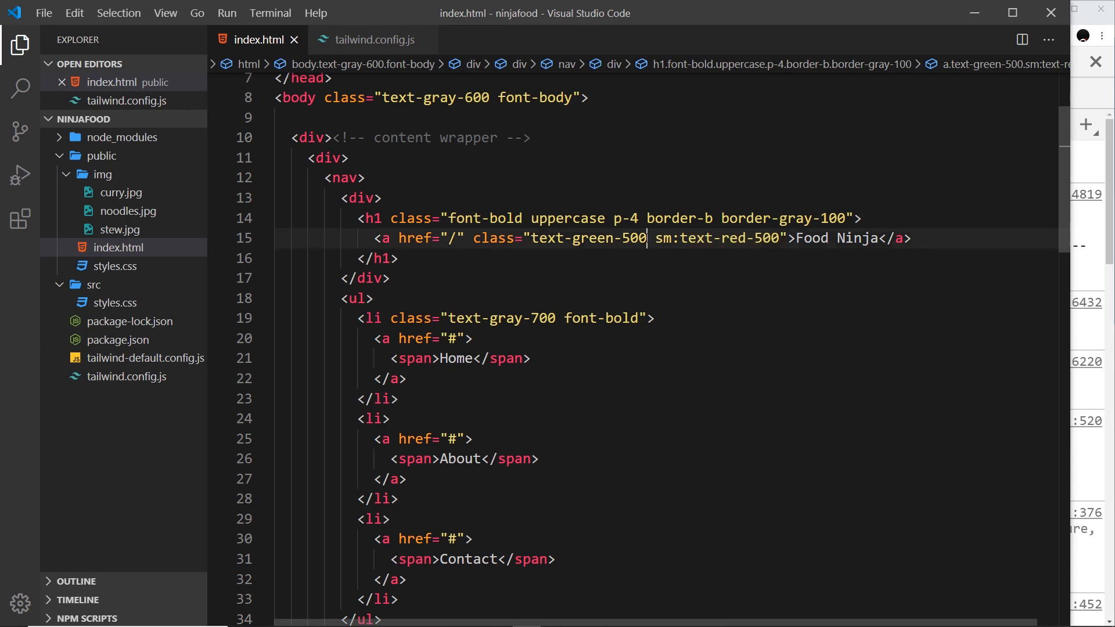
# - Add lg:text-blue-500 after sm:text-red-500 on the Food Ninja link and resize the preview to compare breakpoints
pyautogui.doubleClick(588, 238)
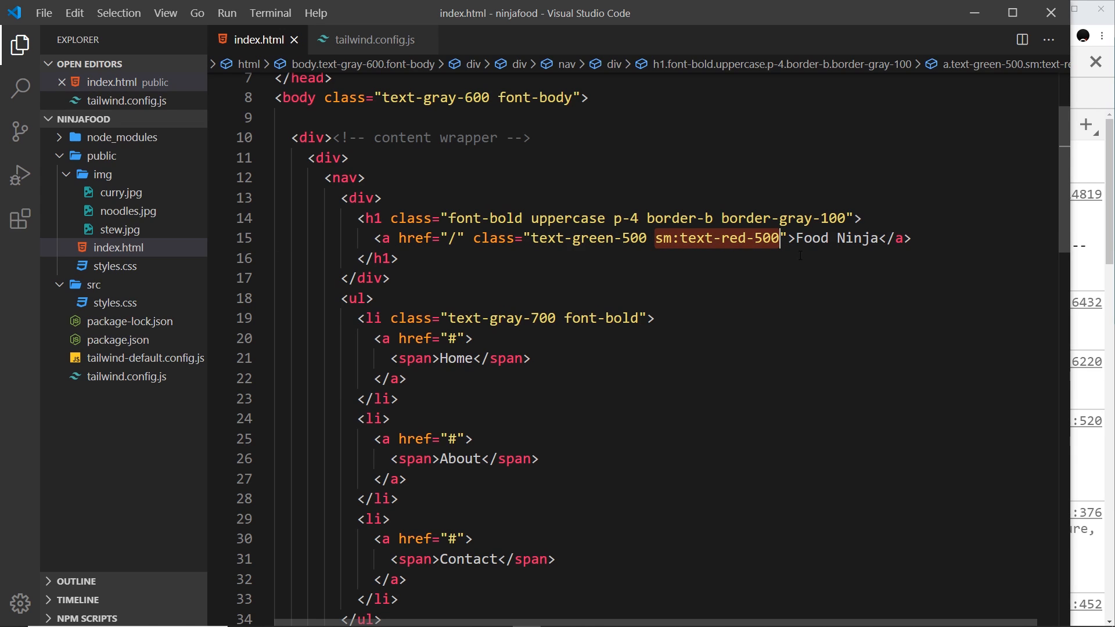
pyautogui.write('lg')
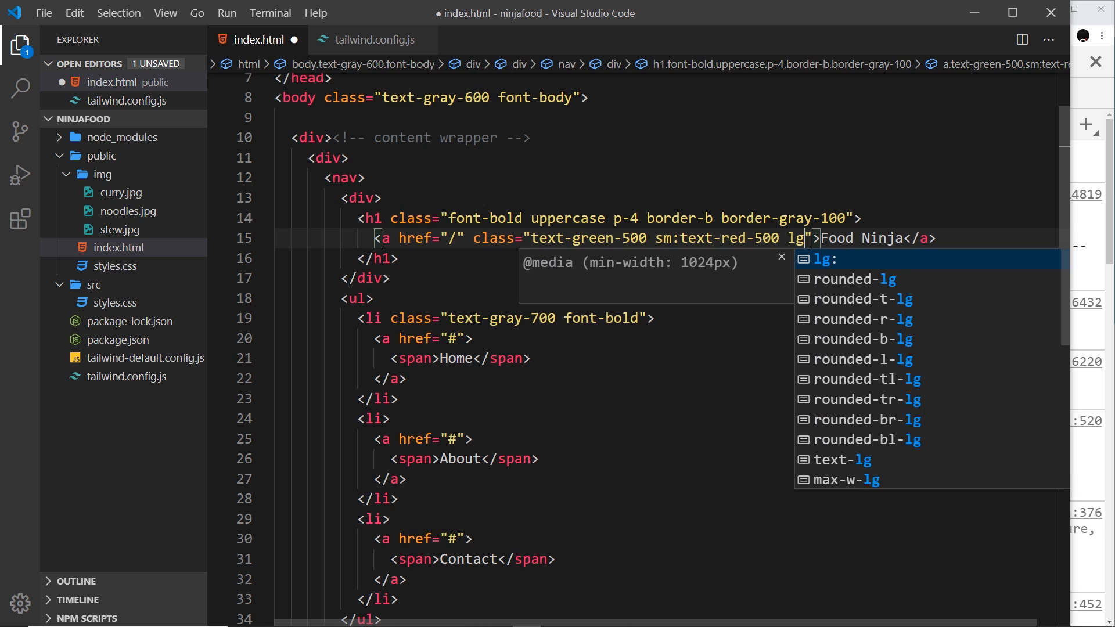
pyautogui.write('m')
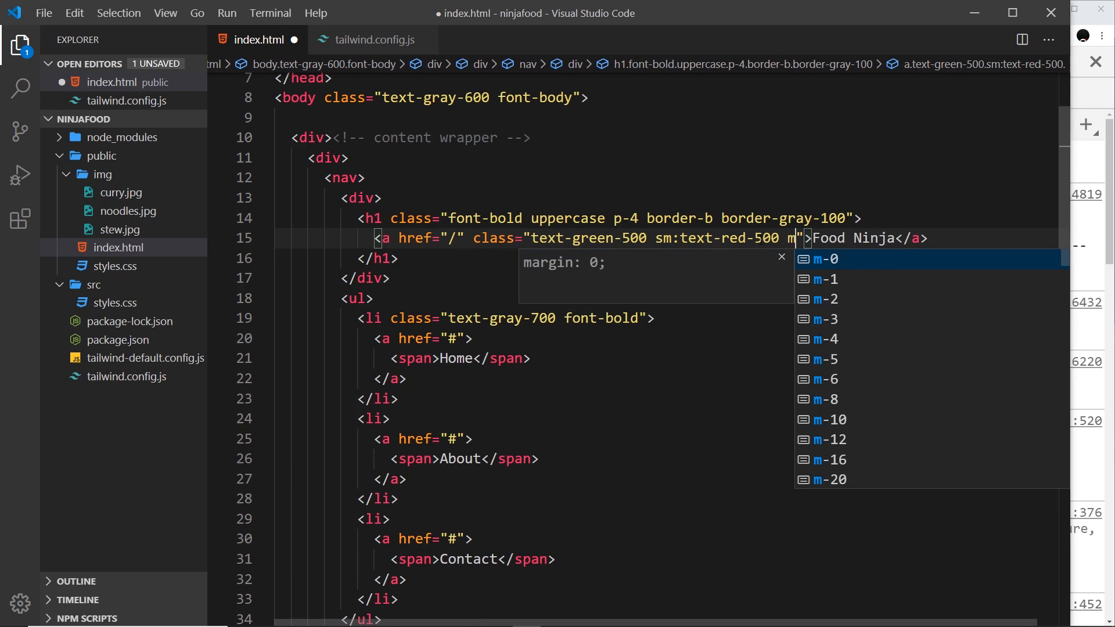
pyautogui.write('lg')
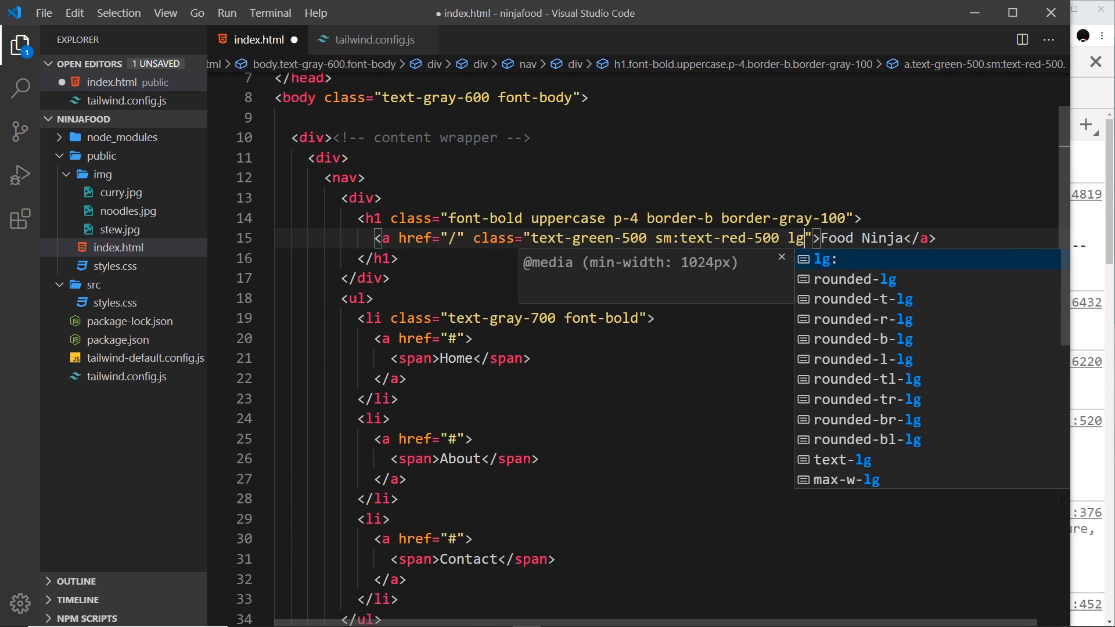
pyautogui.write(':t')
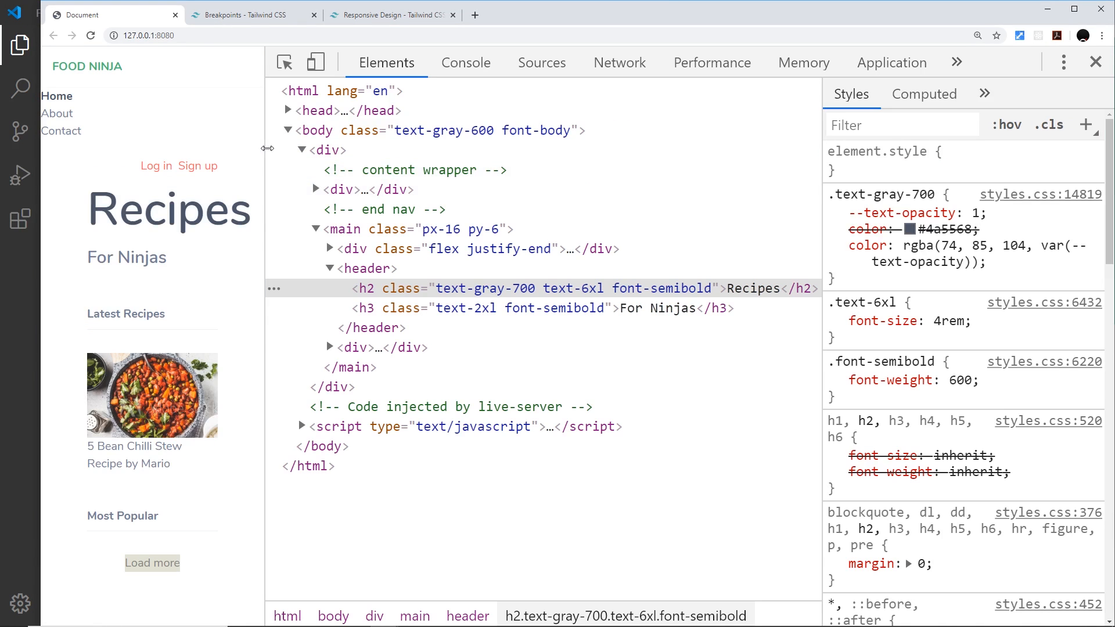
pyautogui.moveTo(268, 148); pyautogui.dragTo(828, 157)
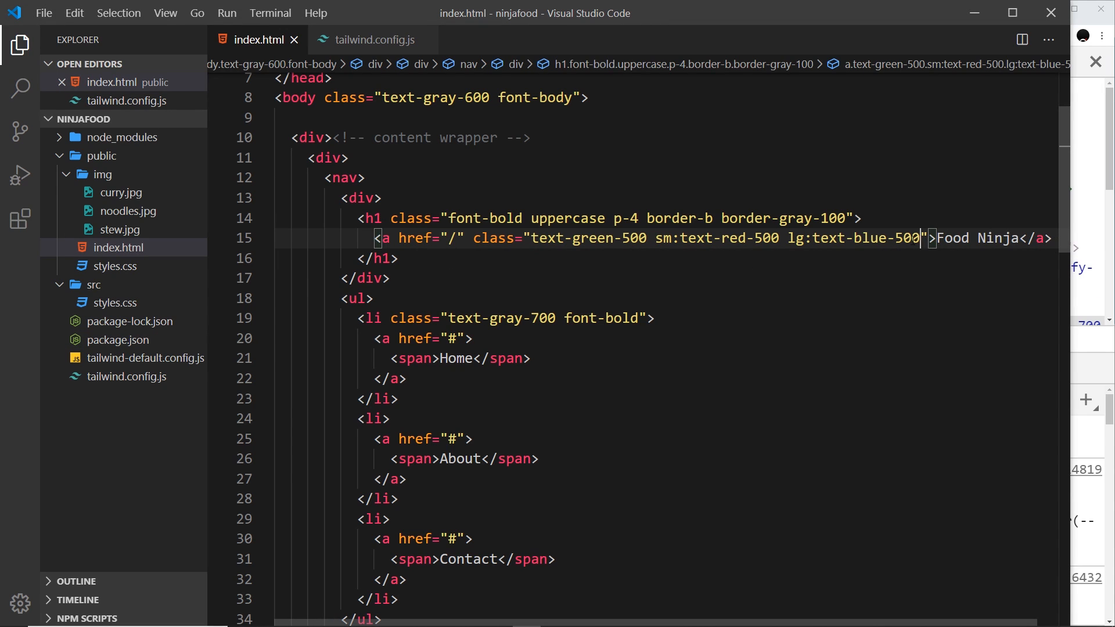
# - Delete the Food Ninja link's colour classes and replace them with text-sm md:text-xl
pyautogui.click(374, 297)
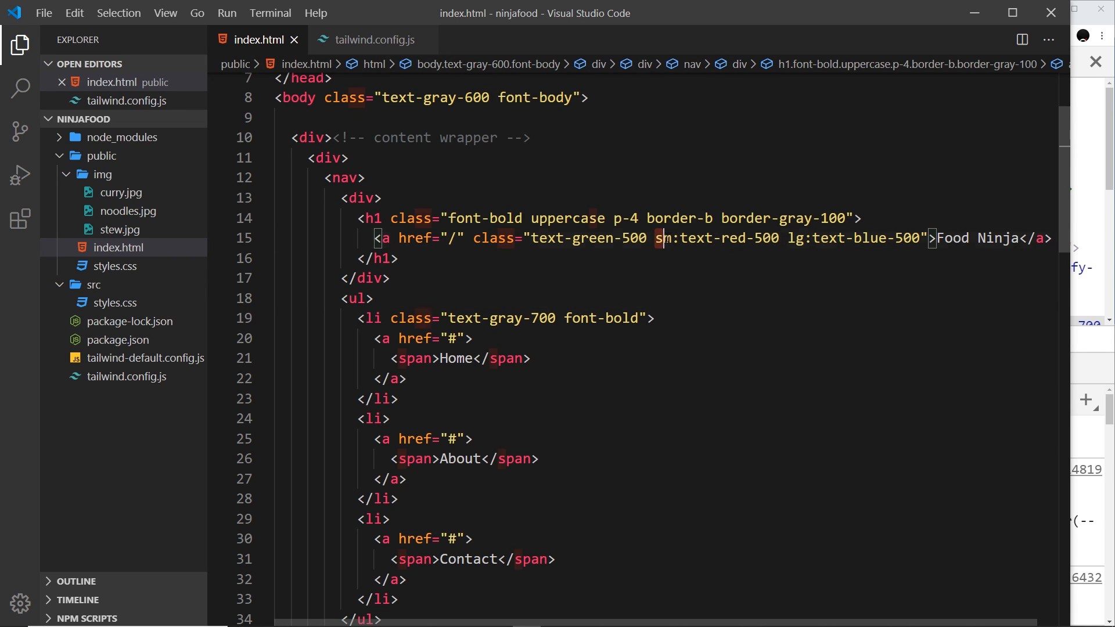
pyautogui.moveTo(661, 238); pyautogui.dragTo(917, 238)
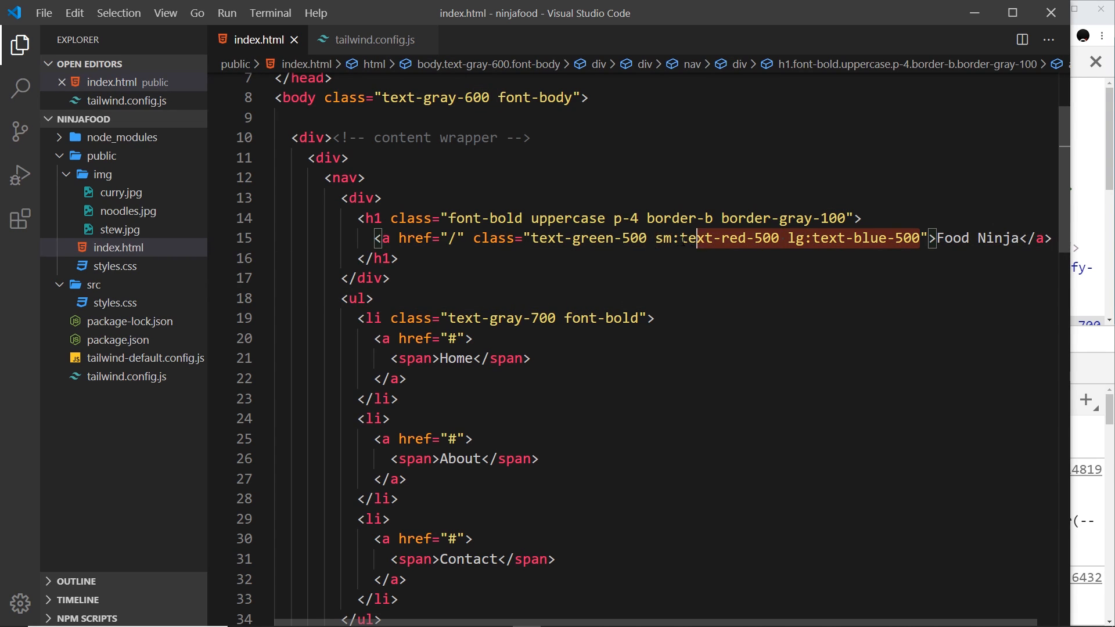
pyautogui.press('Delete')
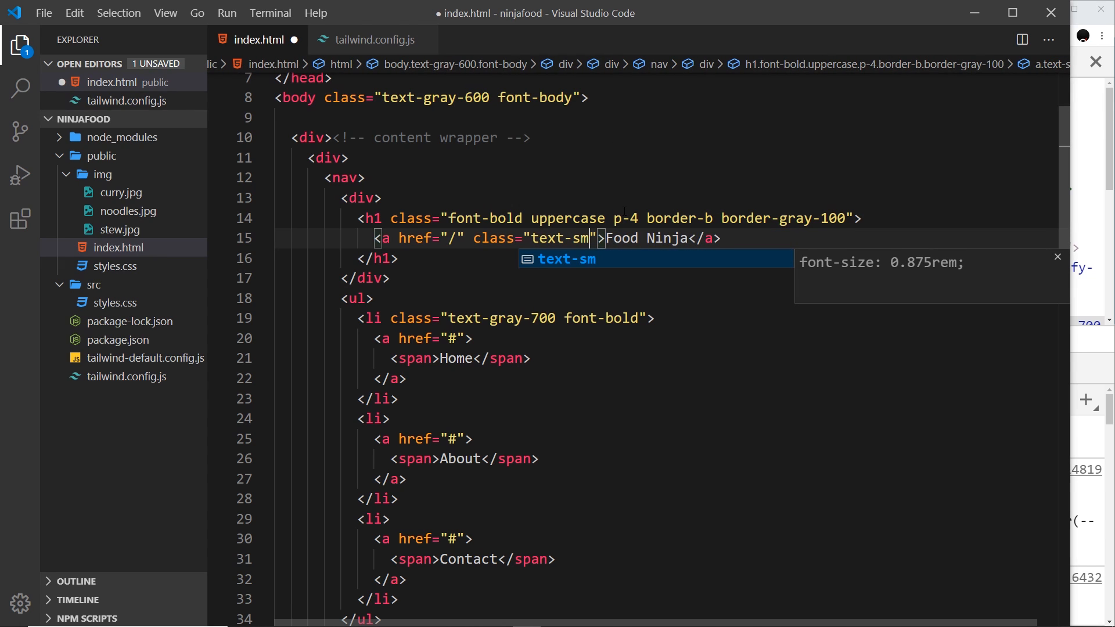
pyautogui.write('md:')
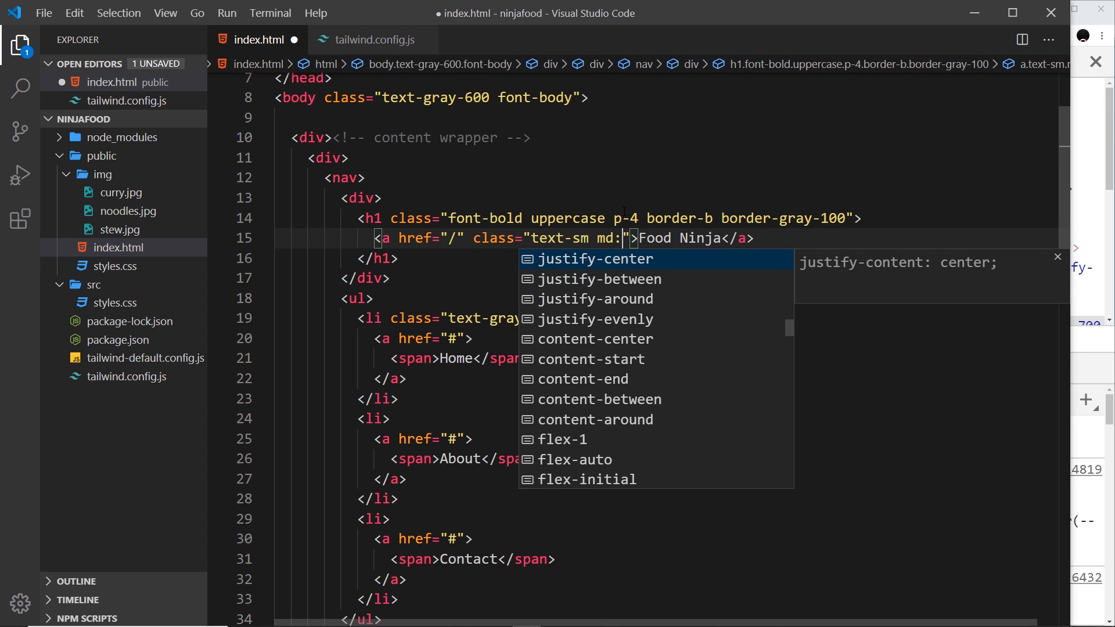
pyautogui.write('text-')
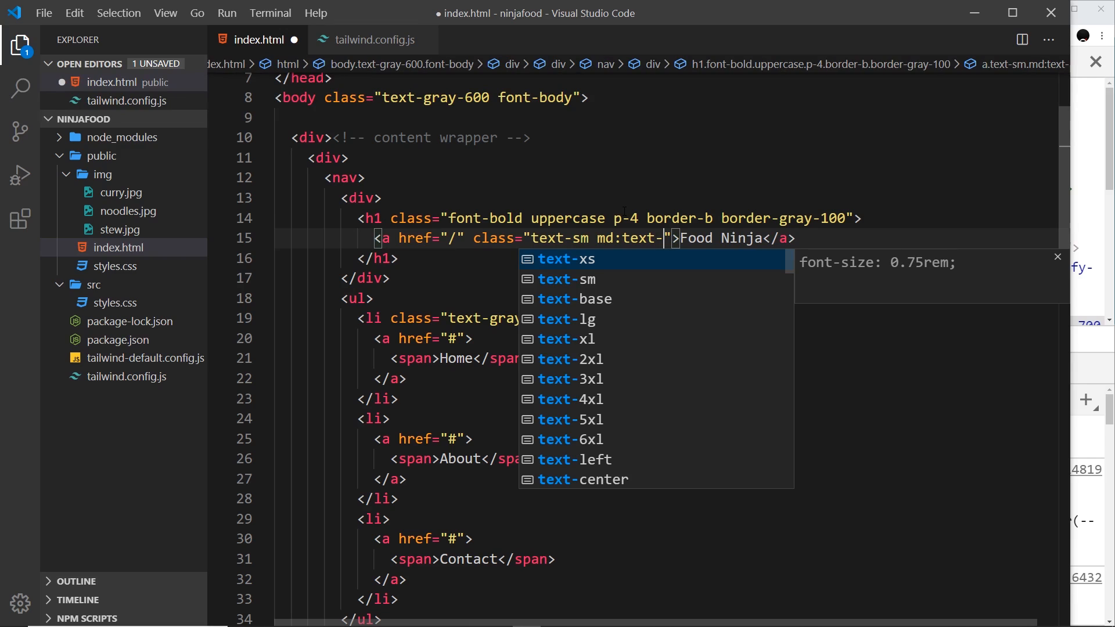
pyautogui.write('xl')
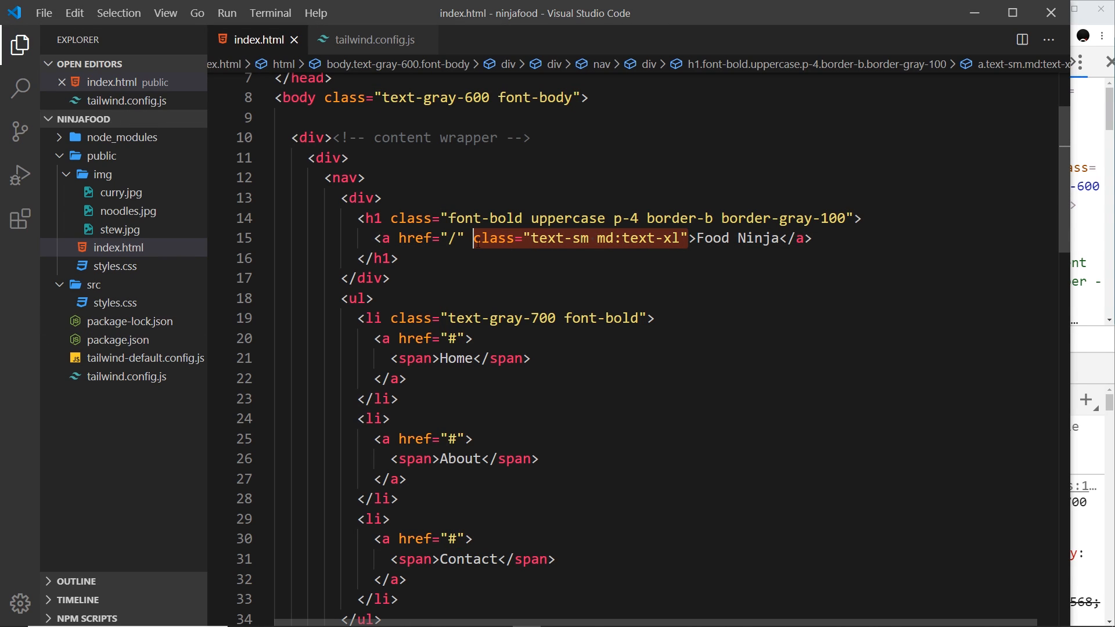
# - After narrowing the preview, change the Log in/Sign up div's justify-end to md:justify-end and save
pyautogui.press('Delete')
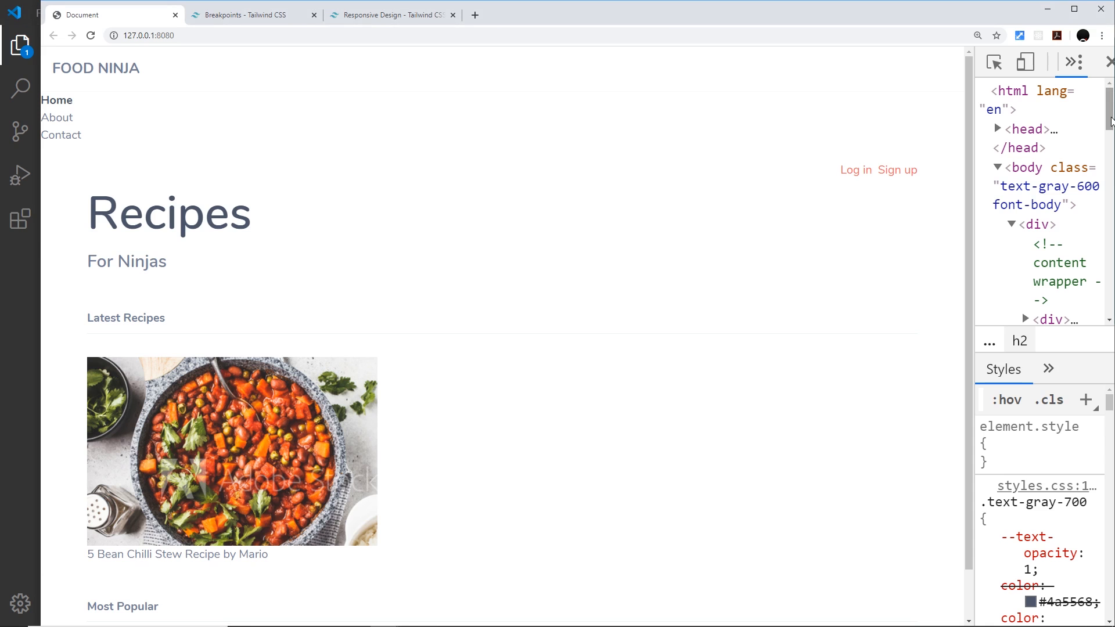
pyautogui.moveTo(973, 139)
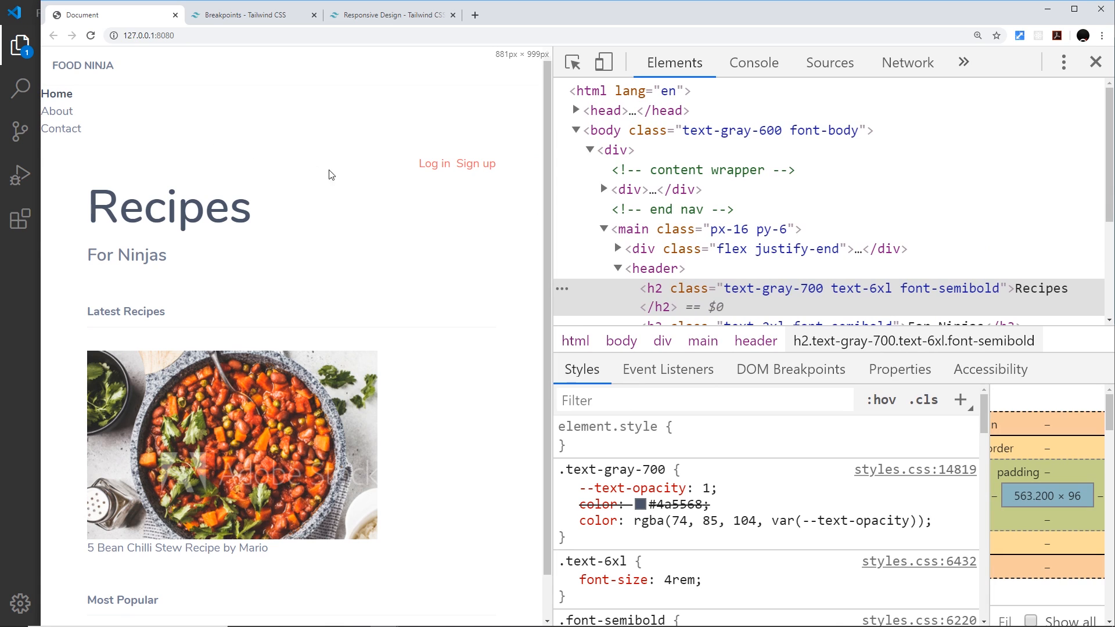
pyautogui.moveTo(552, 163)
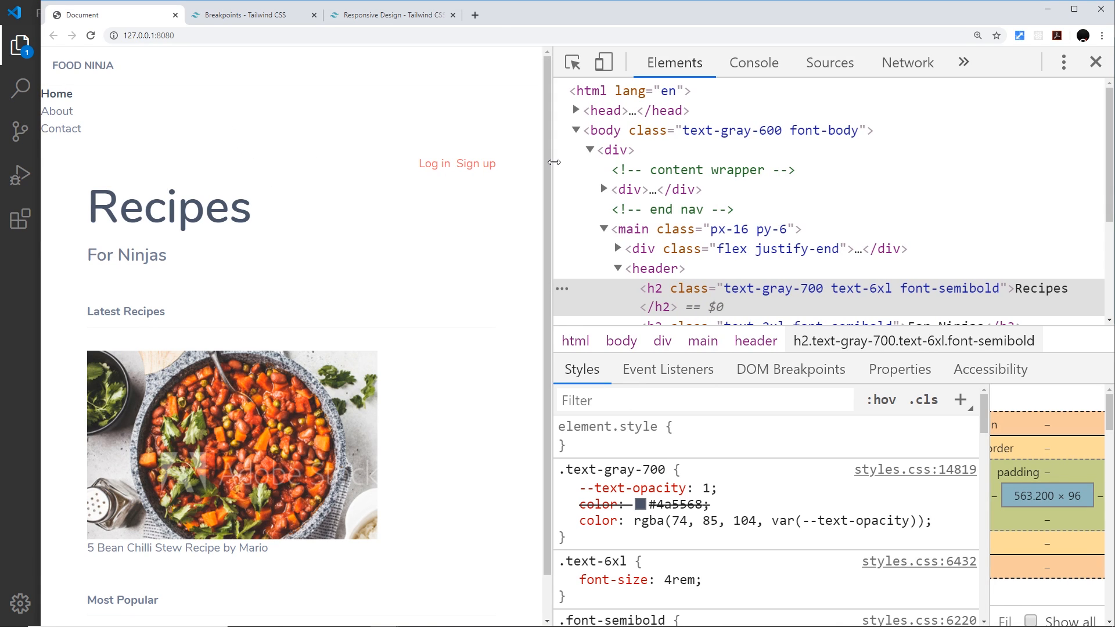
pyautogui.moveTo(554, 163); pyautogui.dragTo(981, 163)
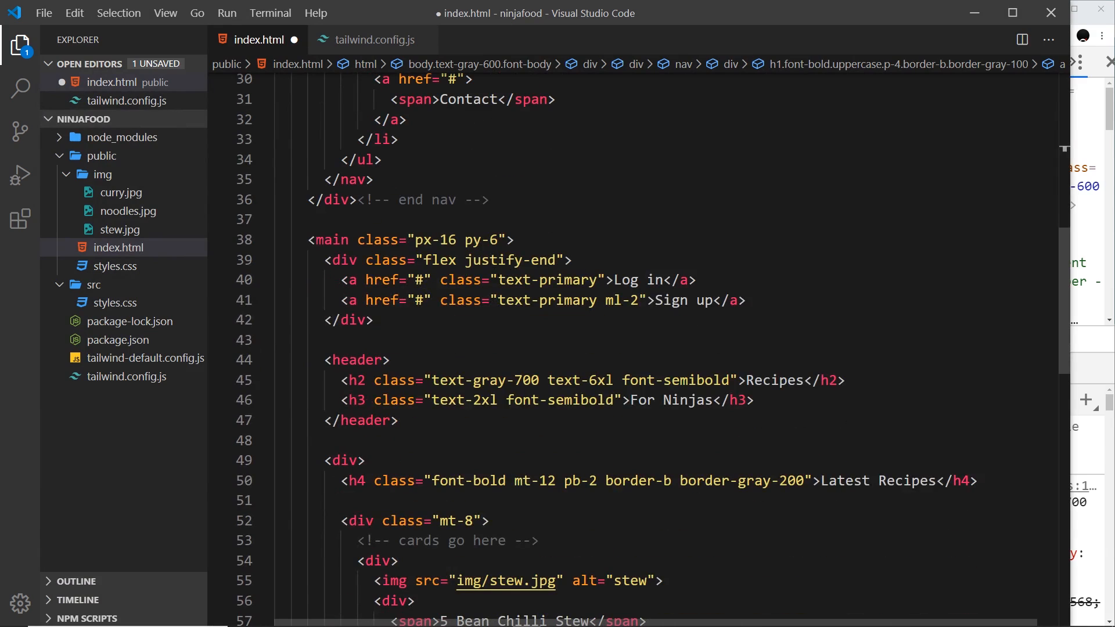
pyautogui.click(511, 260)
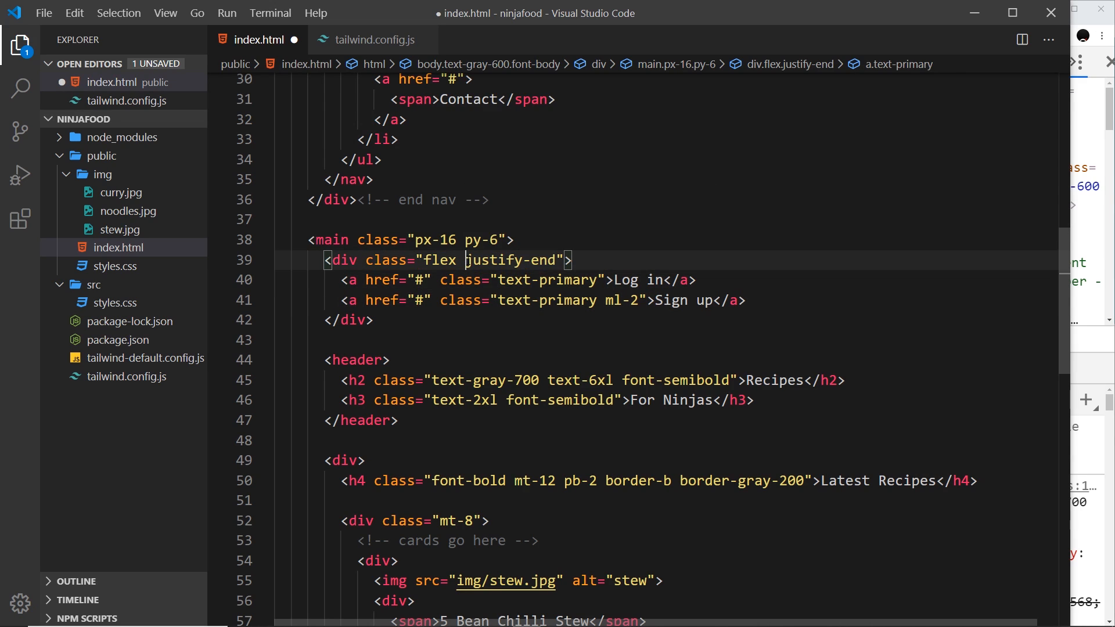
pyautogui.moveTo(513, 260)
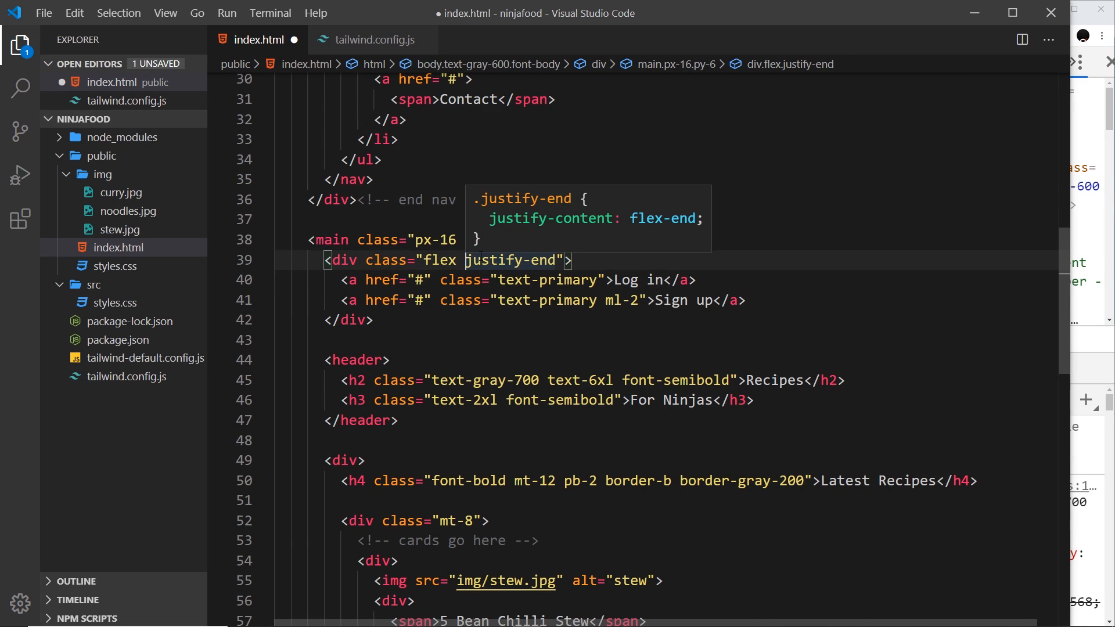
pyautogui.write('md:')
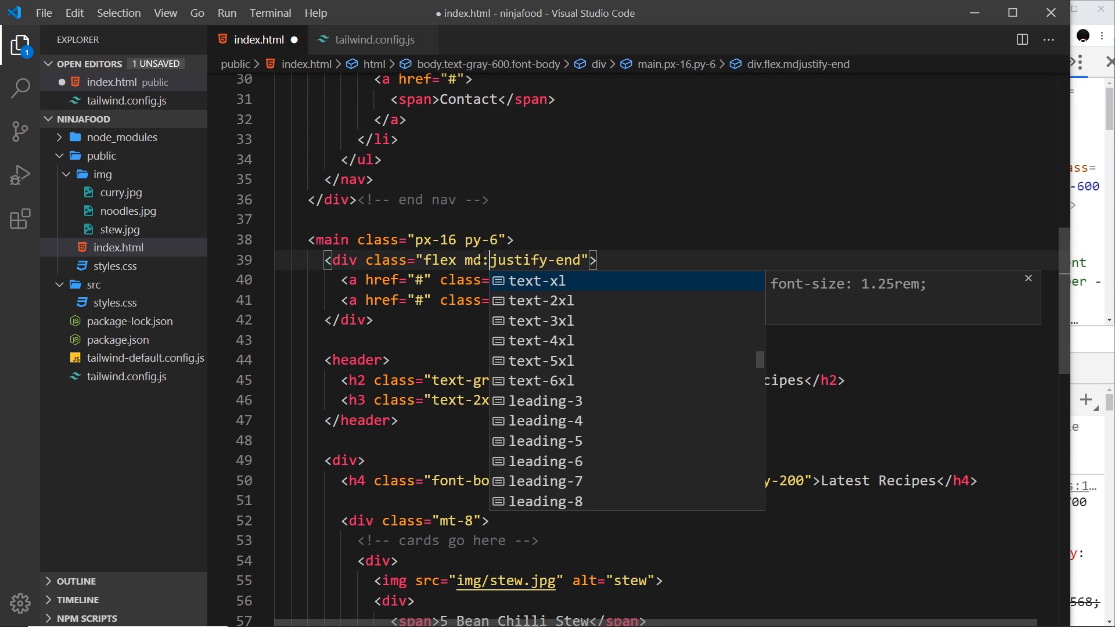
pyautogui.press('Ctrl+s')
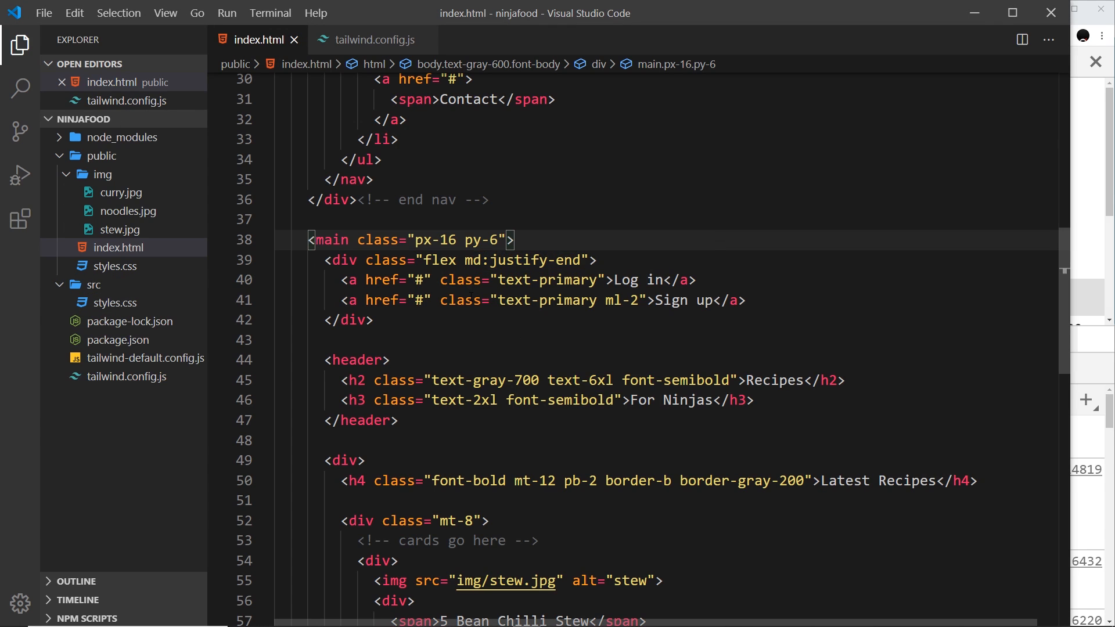
# - Add justify-center before md:justify-end on the div, save, and preview the page at full width in Chrome
pyautogui.click(464, 260)
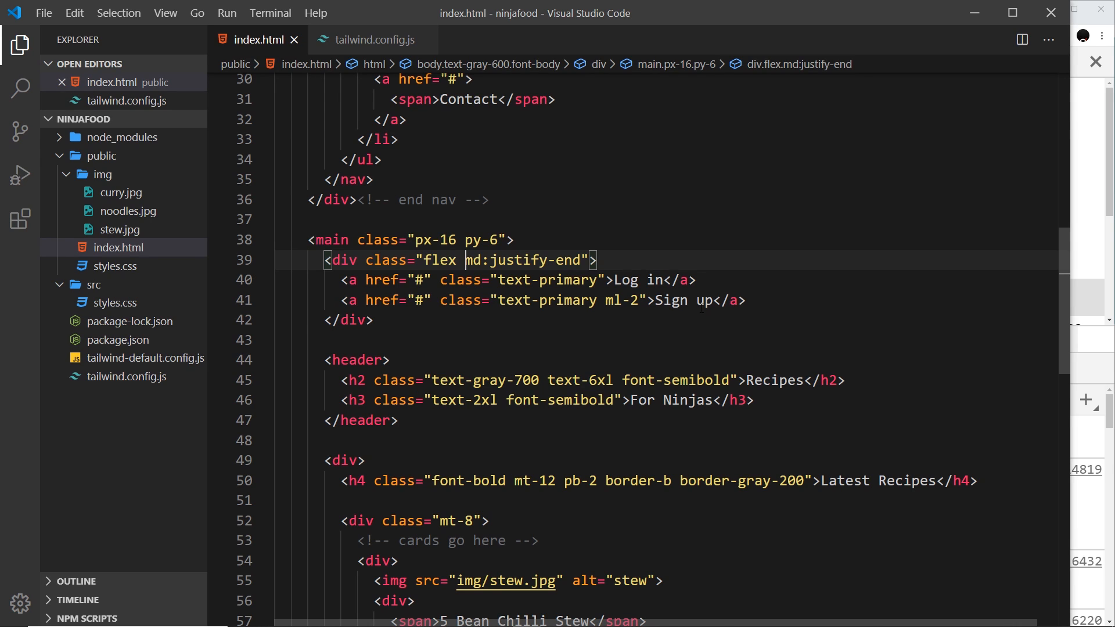
pyautogui.write('justify')
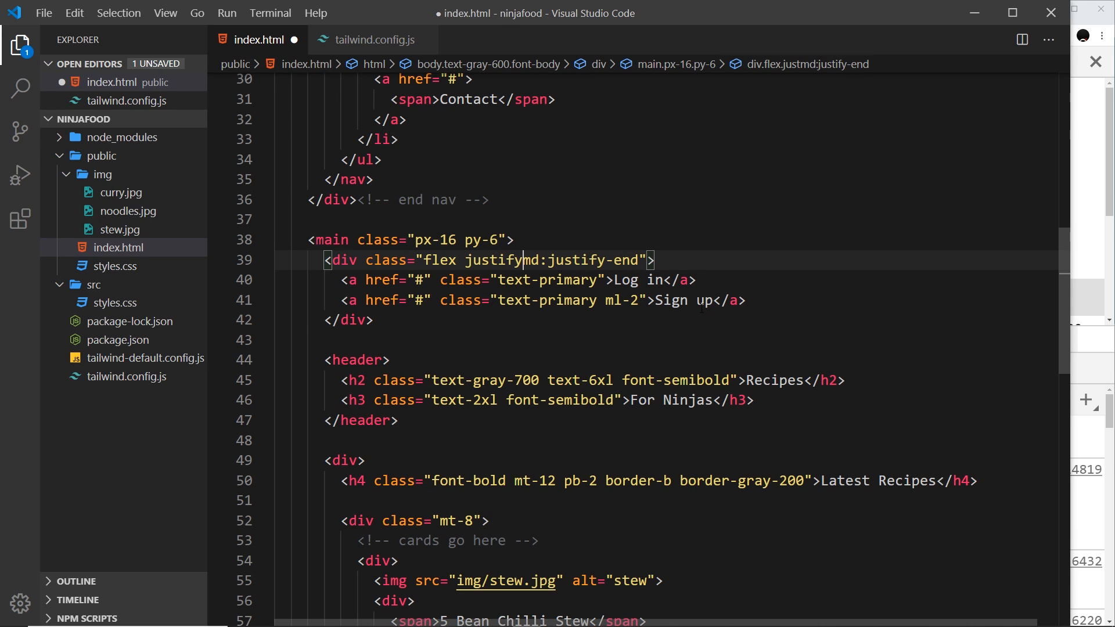
pyautogui.write('-center')
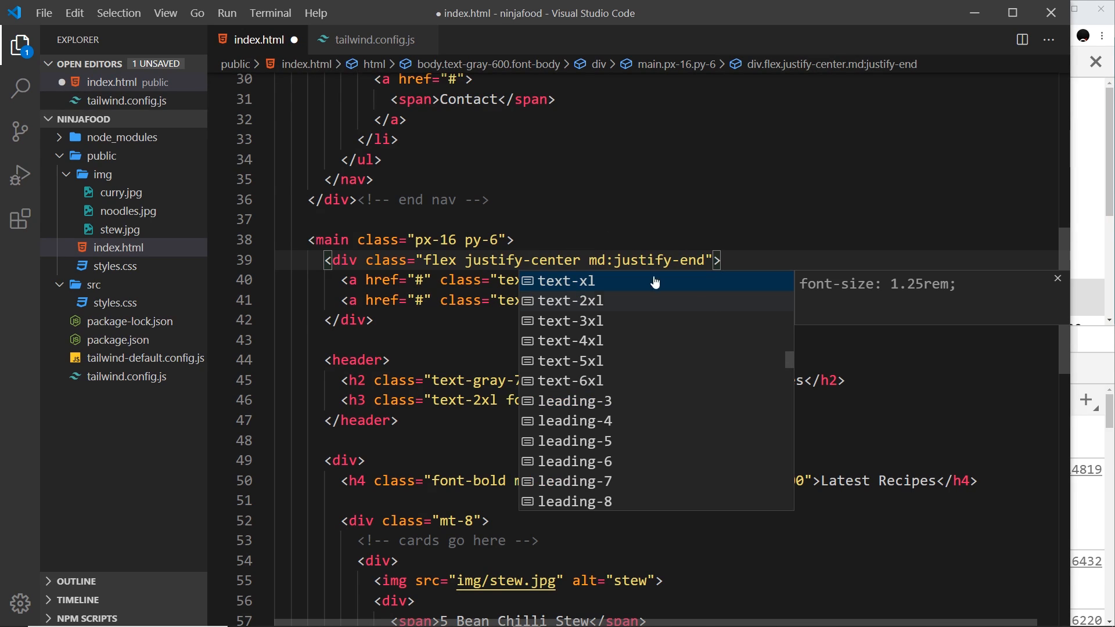
pyautogui.press('Escape')
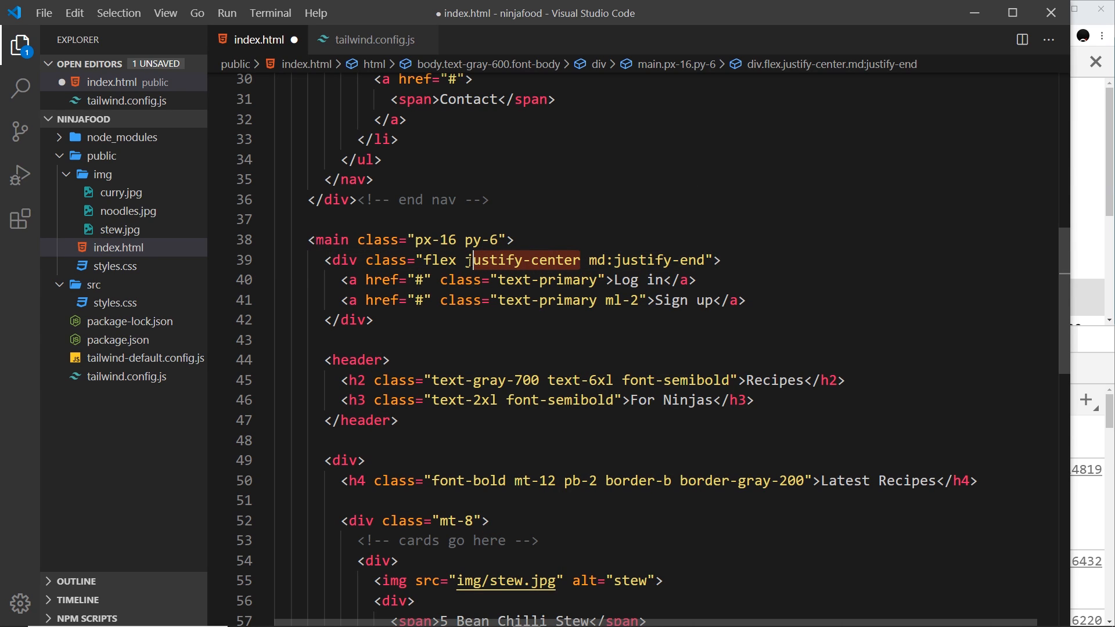
pyautogui.moveTo(518, 261)
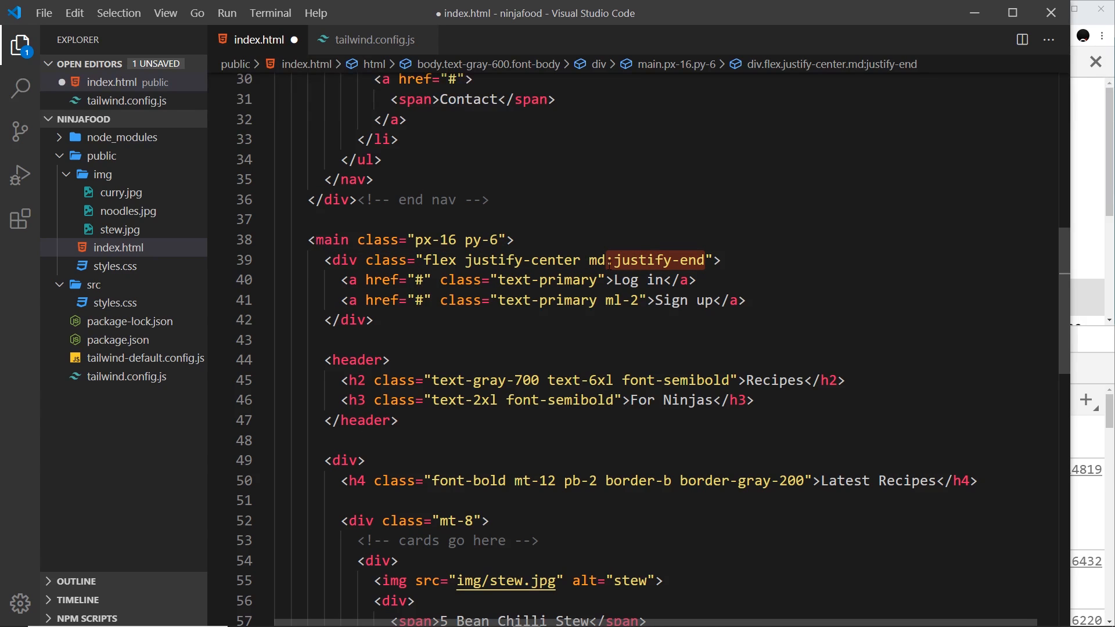
pyautogui.press('Ctrl+s')
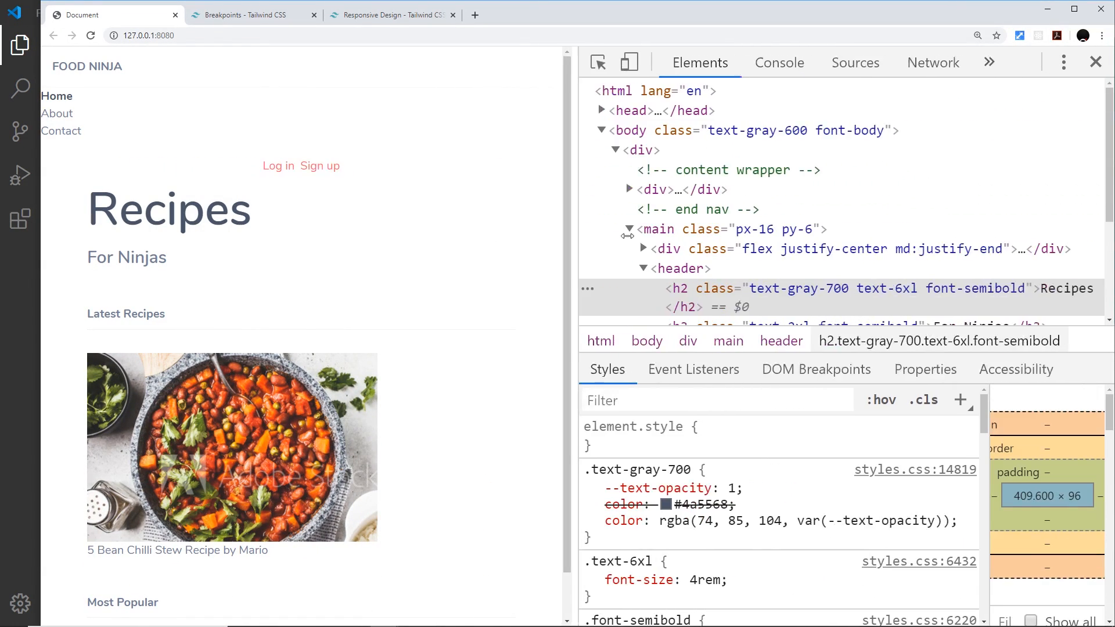
pyautogui.click(1094, 62)
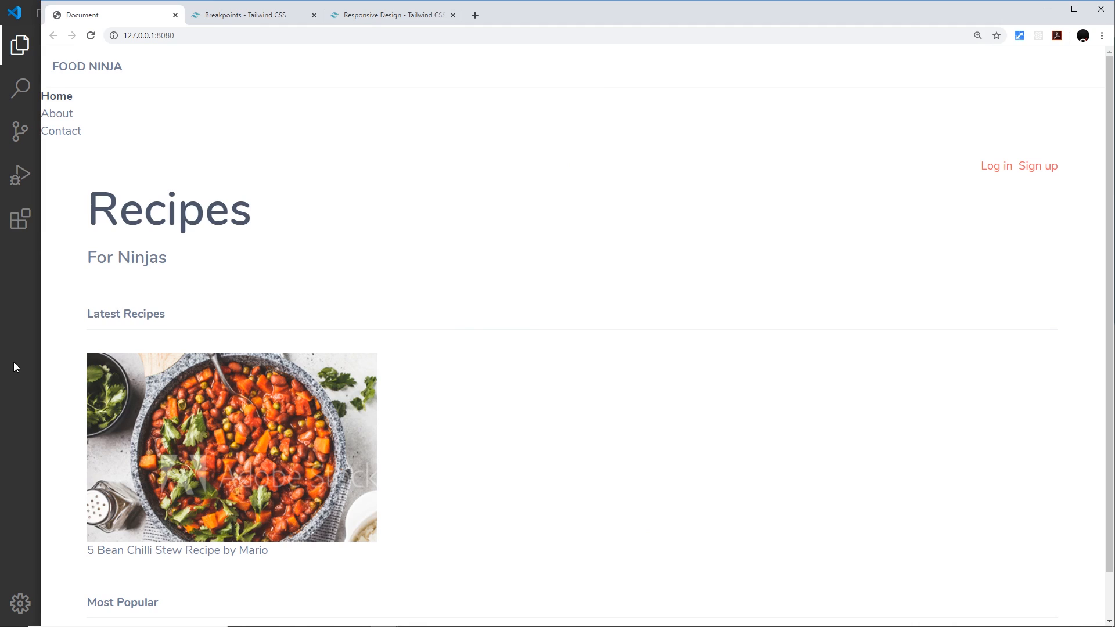